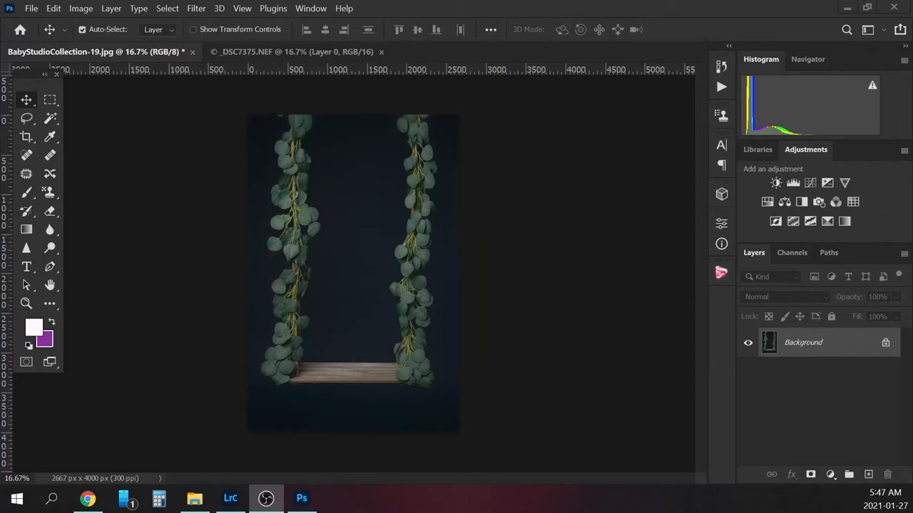
- Bring up the _DSC7375.NEF baby photo and select the whole image with the Rectangular Marquee
click(292, 51)
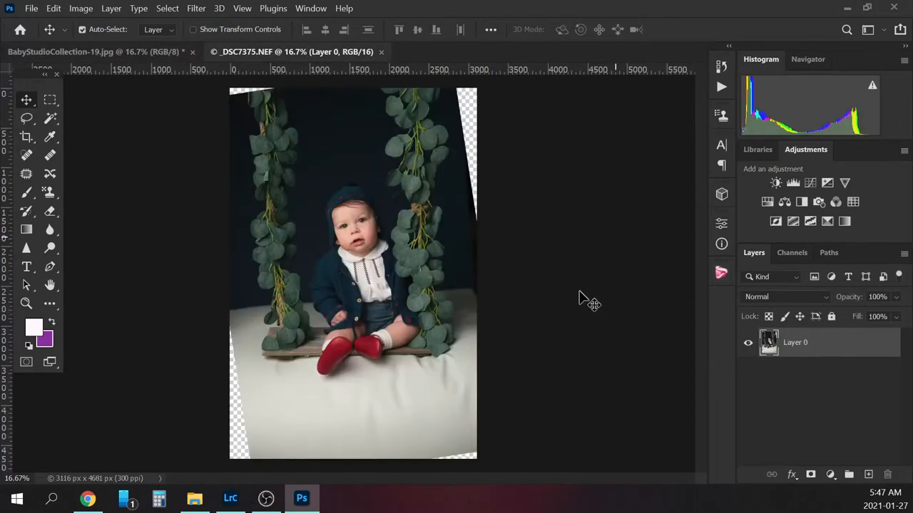
mouse_move(592, 218)
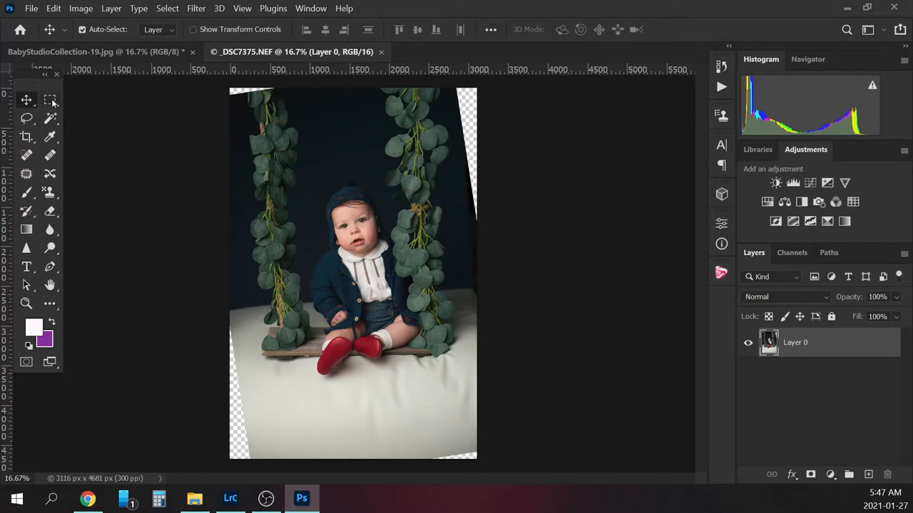
click(50, 99)
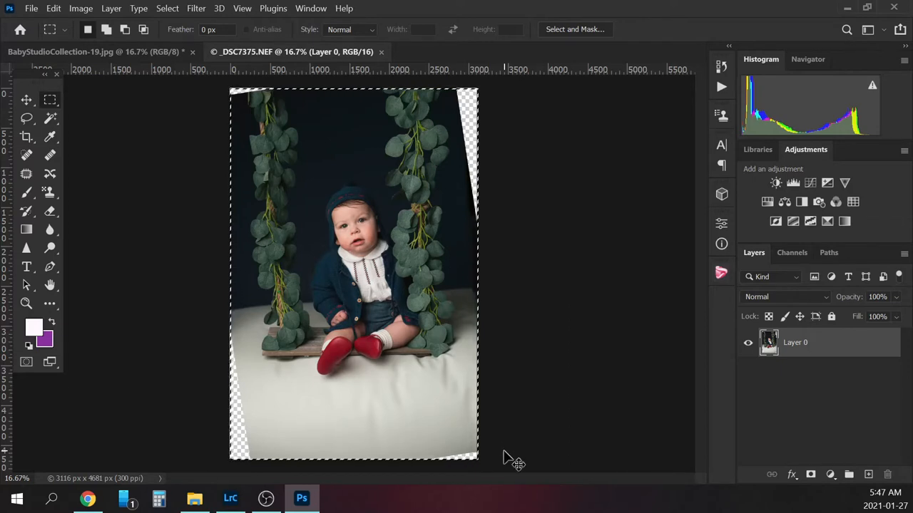
- Paste the baby photo into the BabyStudioCollection backdrop as Layer 1 at 49% opacity
click(86, 52)
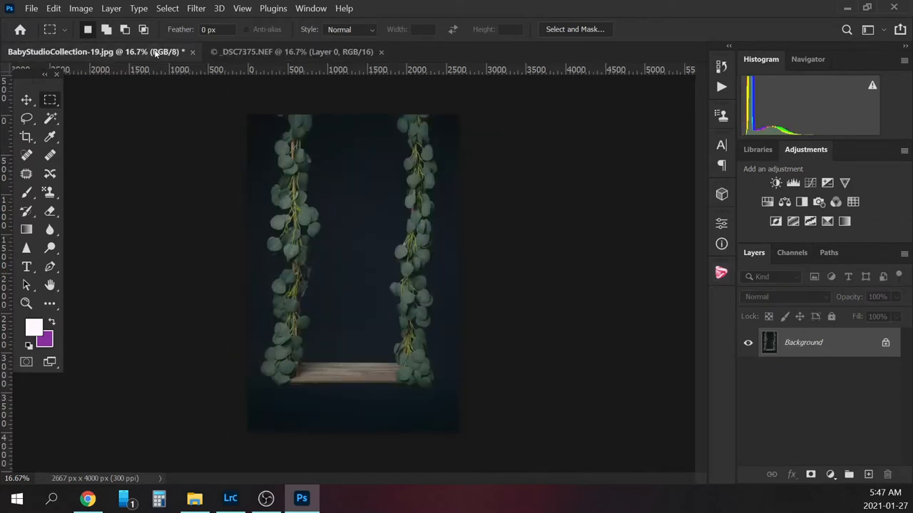
mouse_move(153, 52)
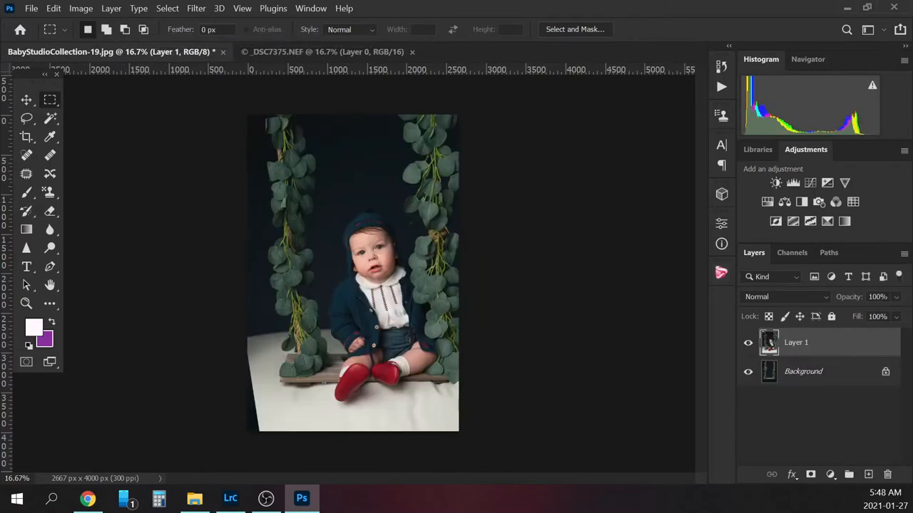
mouse_move(780, 344)
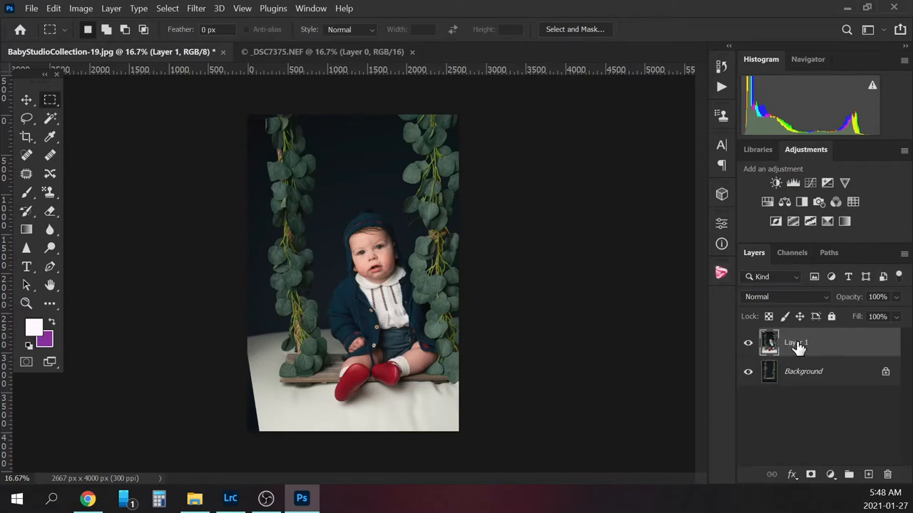
right_click(795, 343)
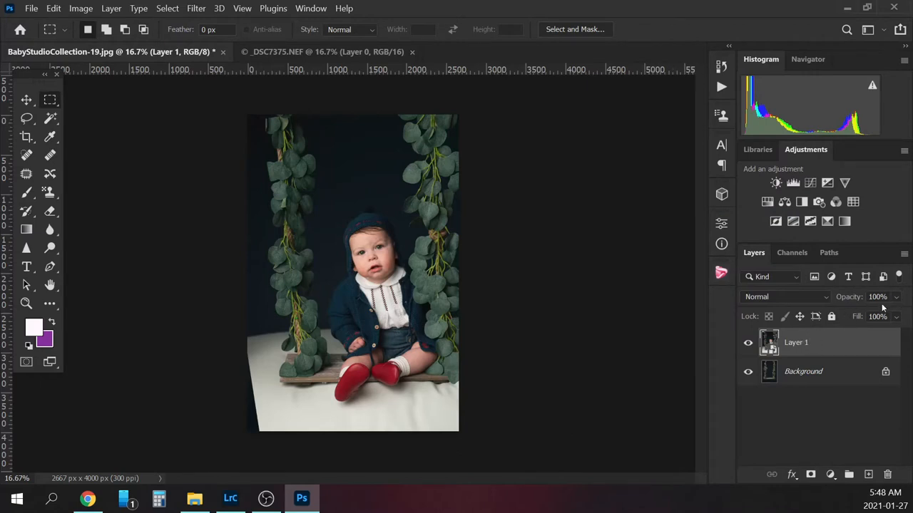
drag(895, 297, 866, 312)
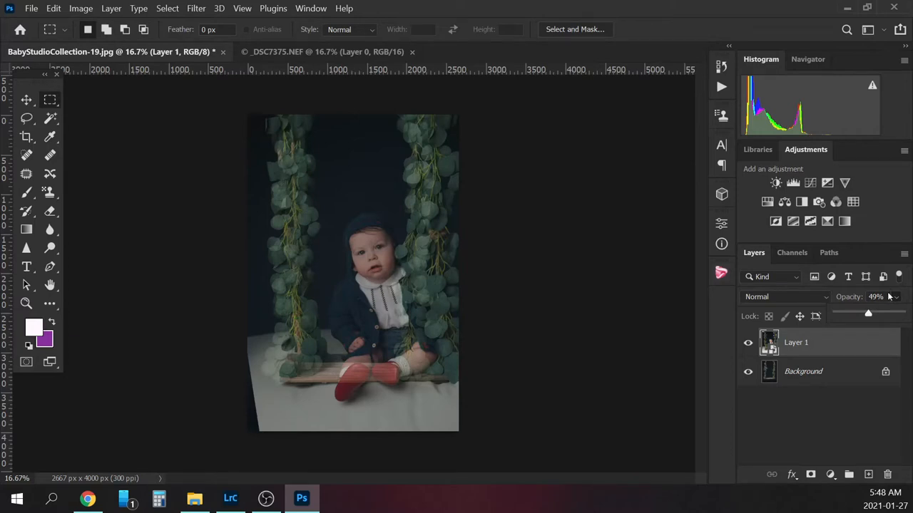
- Free-transform the baby layer to about 76% and align its swing and vines with the backdrop's
key(ctrl+t)
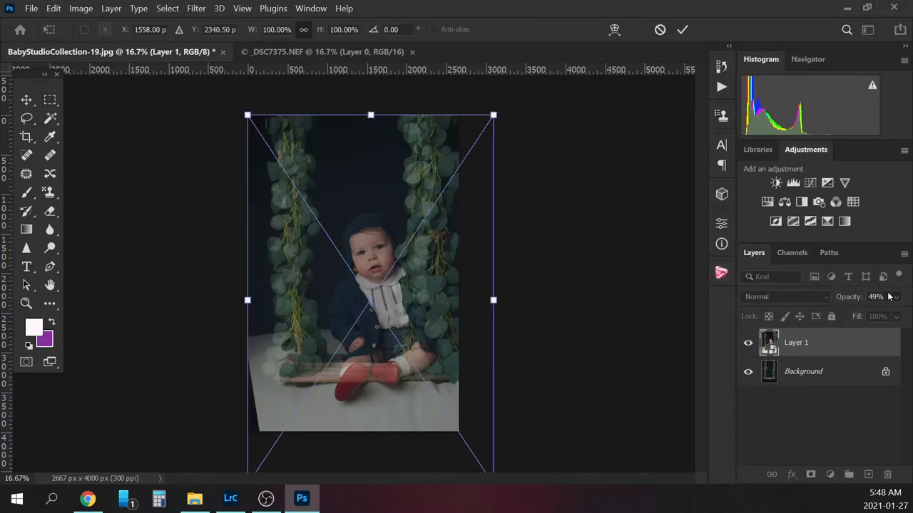
mouse_move(884, 297)
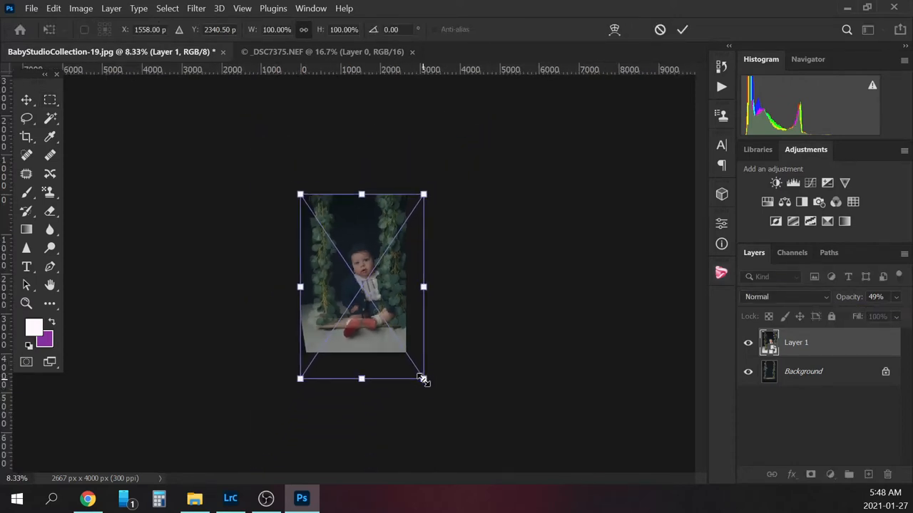
drag(423, 379, 397, 340)
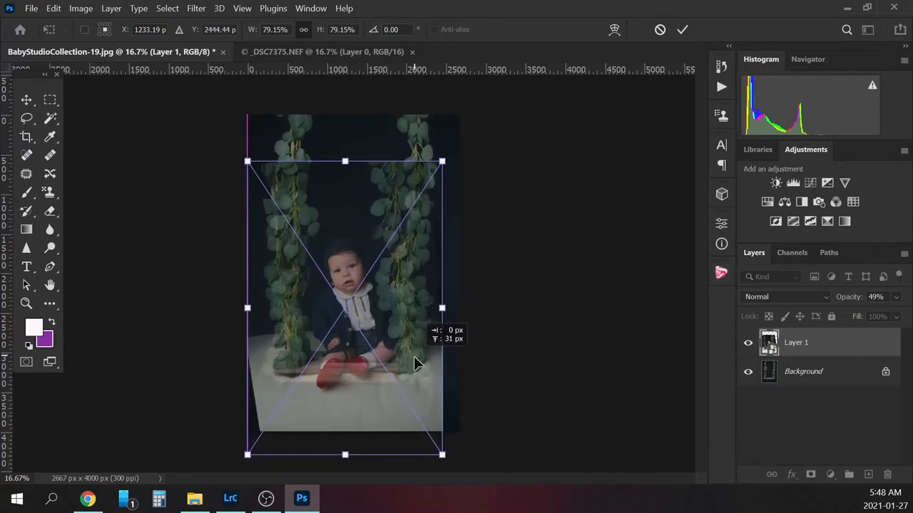
drag(442, 161, 438, 169)
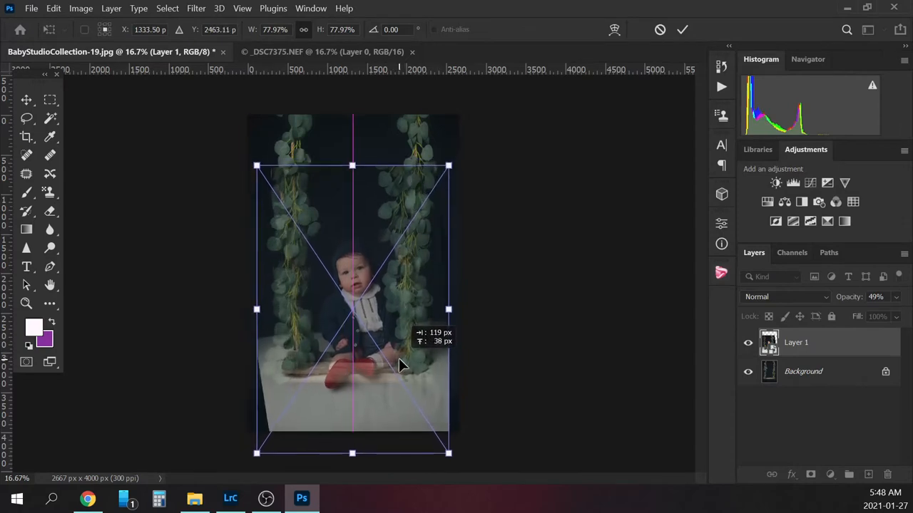
drag(399, 363, 399, 372)
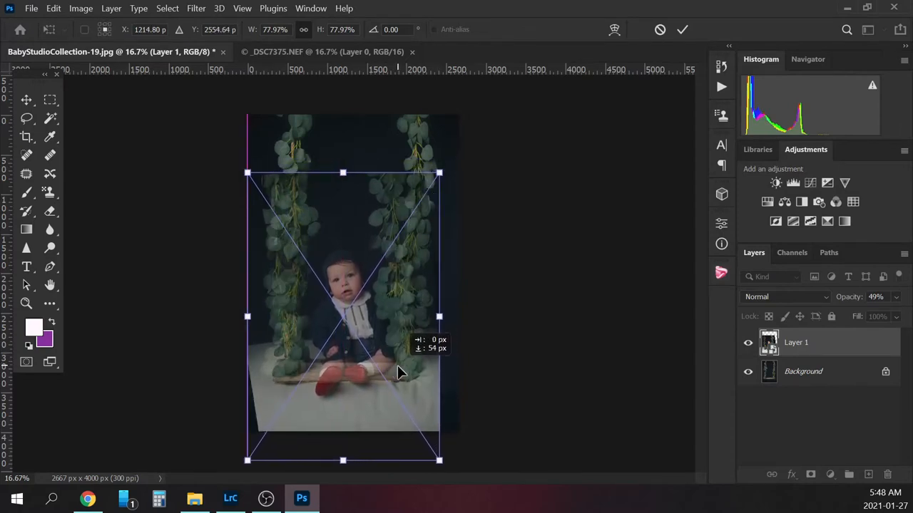
drag(399, 373, 399, 368)
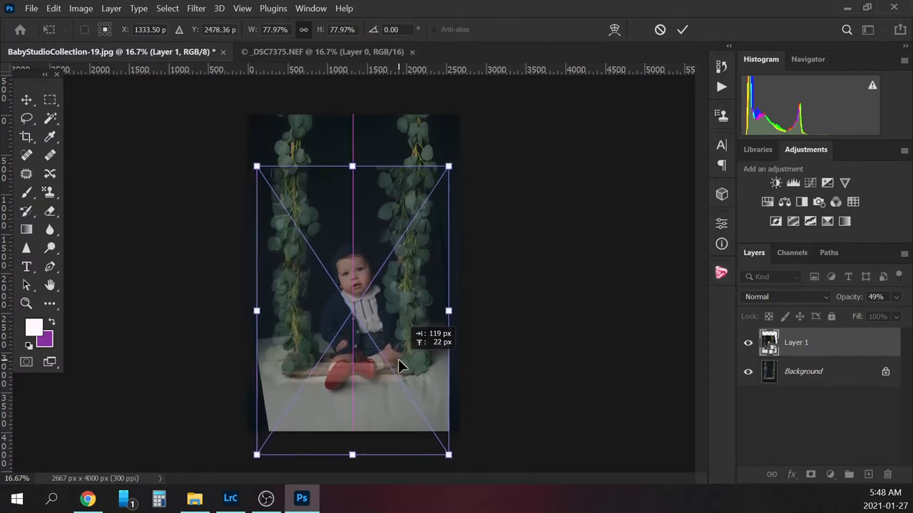
drag(400, 365, 400, 360)
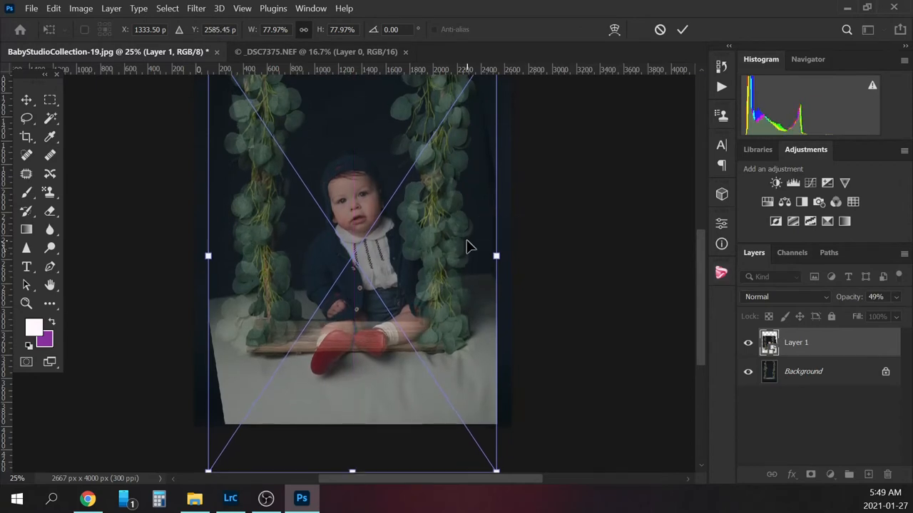
drag(495, 470, 491, 463)
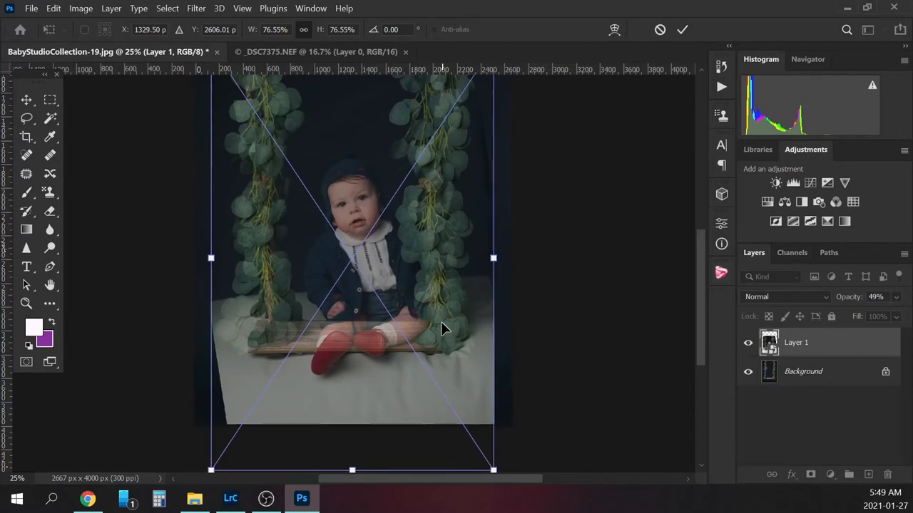
mouse_move(417, 343)
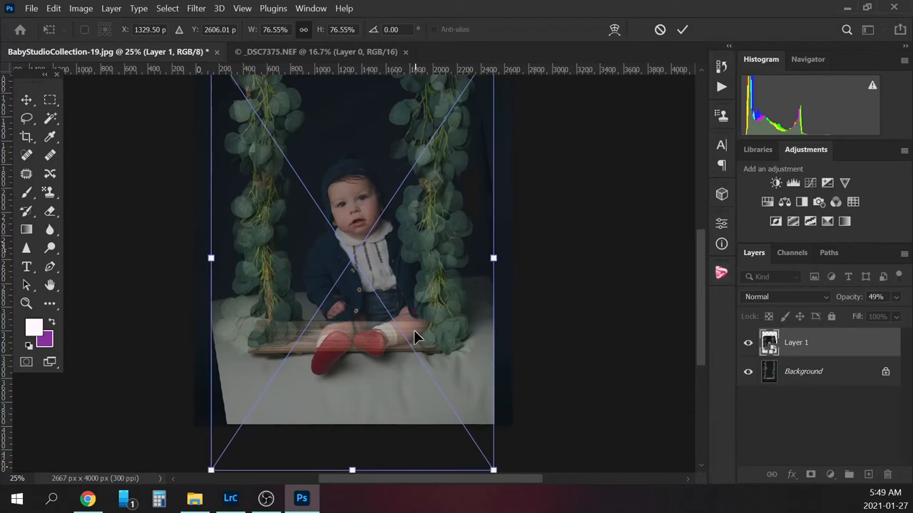
drag(417, 338, 426, 339)
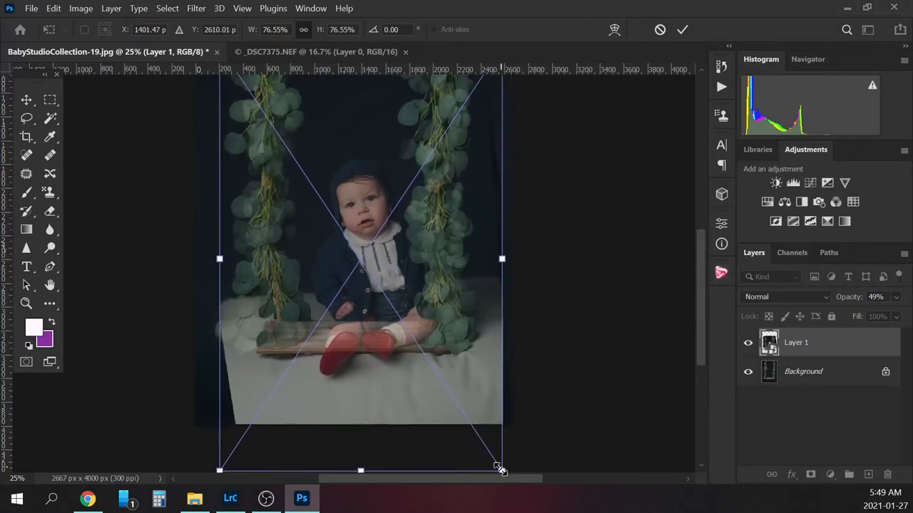
drag(502, 468, 492, 375)
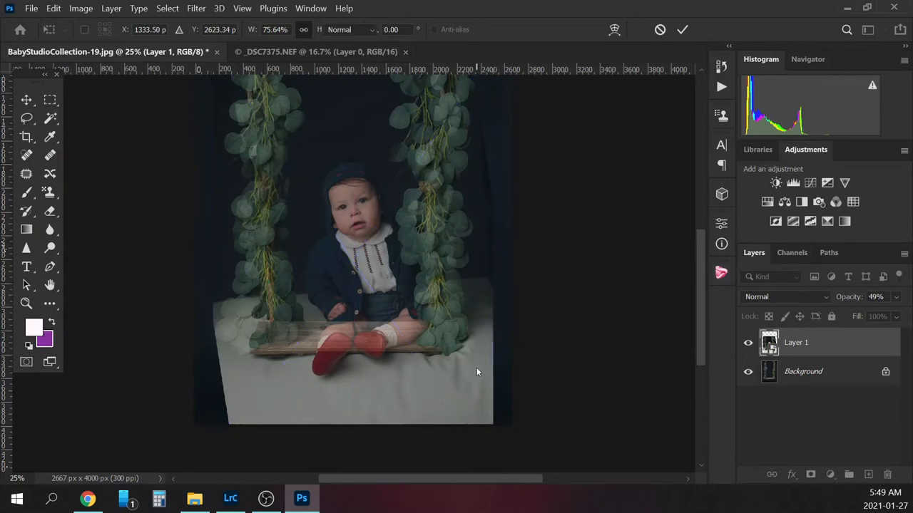
click(49, 99)
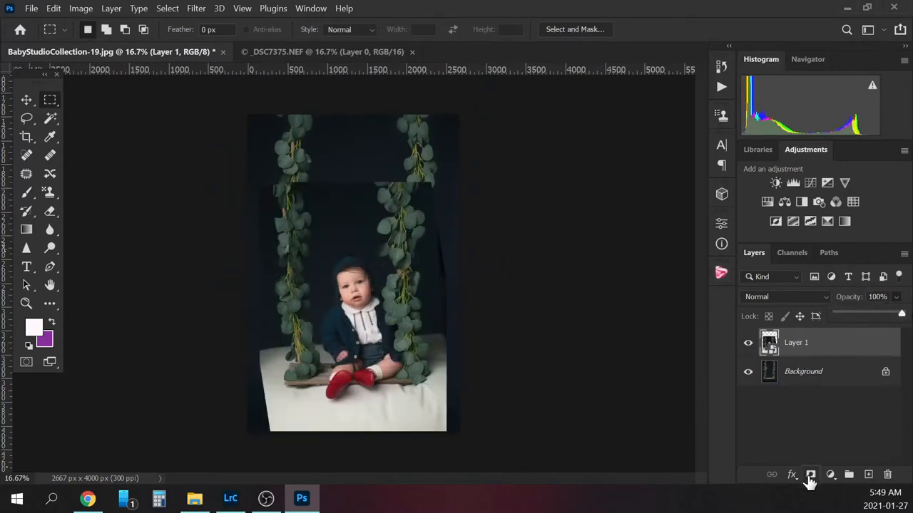
- Add a black layer mask hiding Layer 1 and pick the Soft Round brush
click(810, 474)
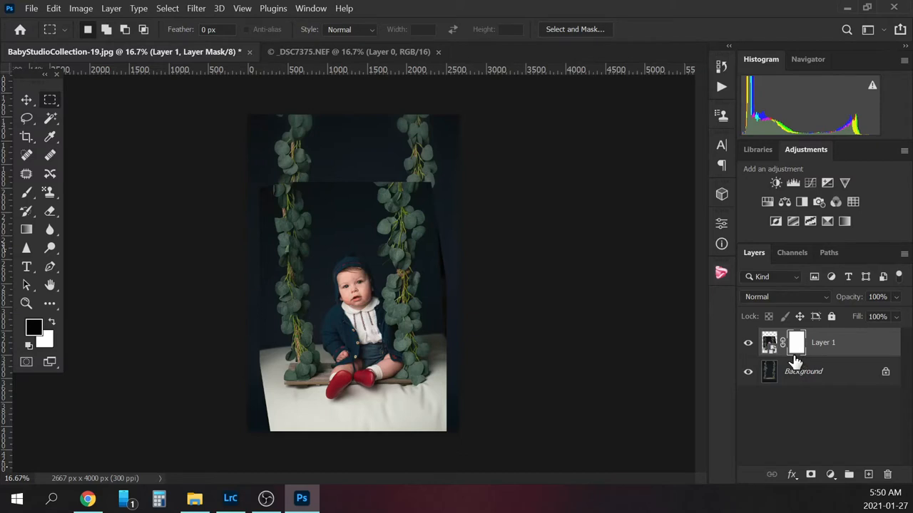
mouse_move(797, 355)
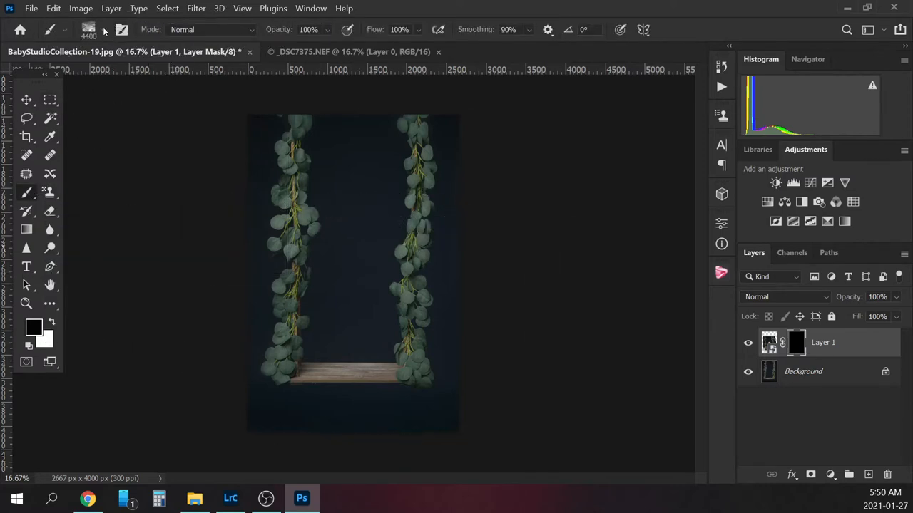
click(104, 29)
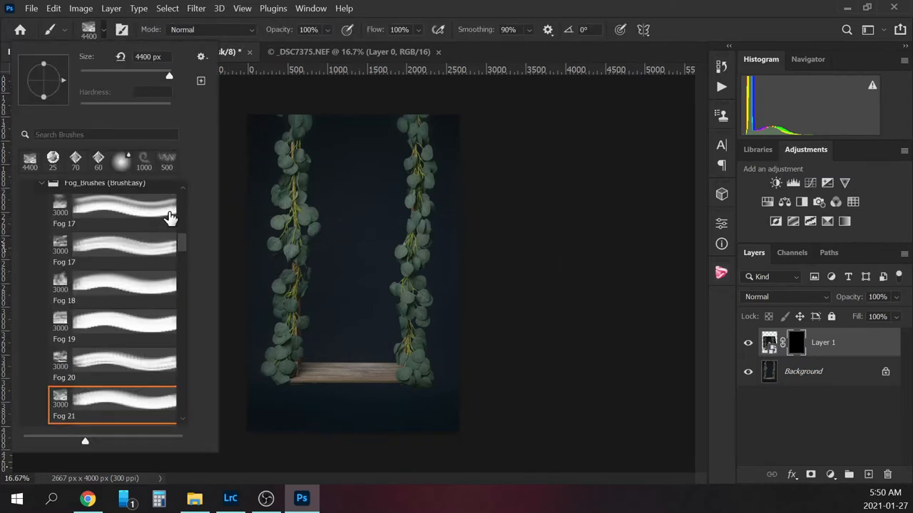
click(41, 183)
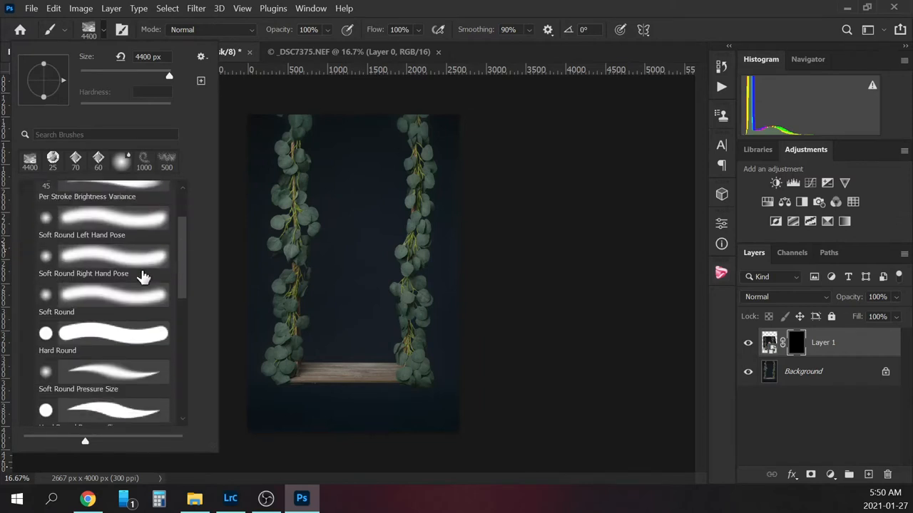
click(105, 296)
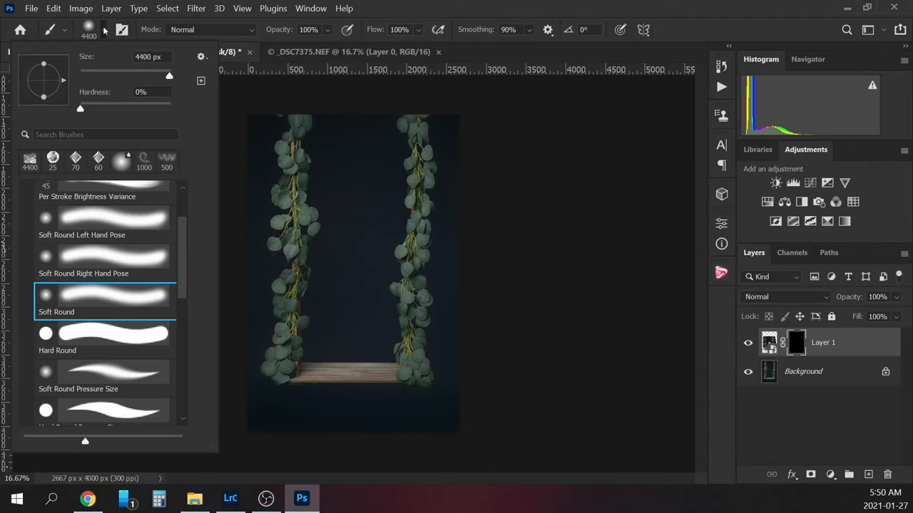
mouse_move(209, 71)
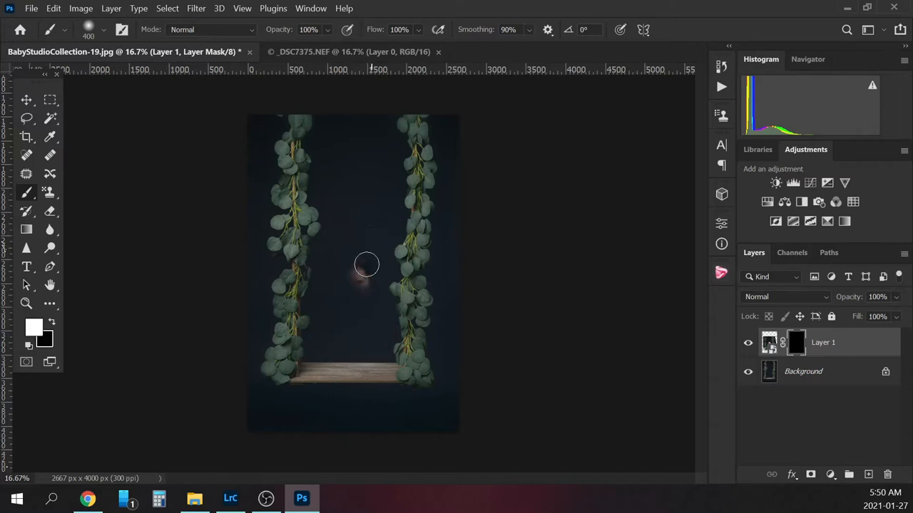
- Paint white on Layer 1's mask to reveal the baby's head, body, legs and red shoes
drag(367, 265, 361, 280)
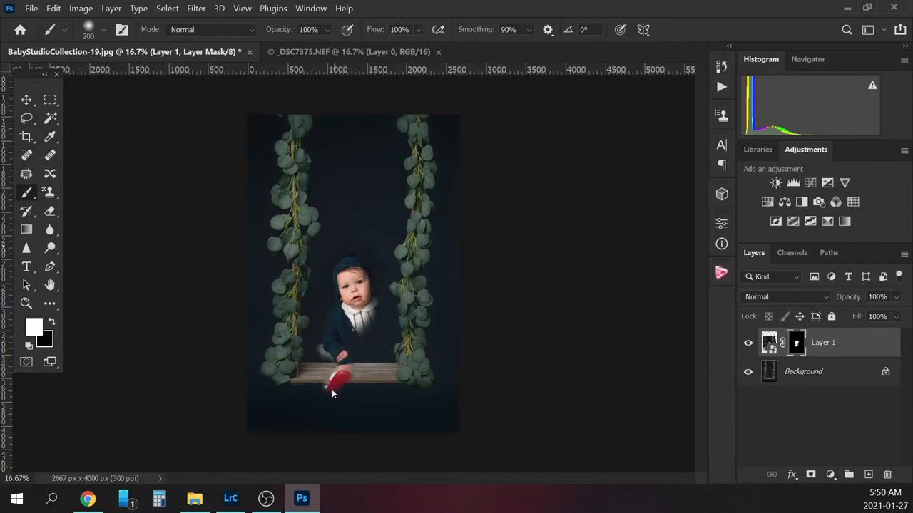
drag(335, 378, 335, 396)
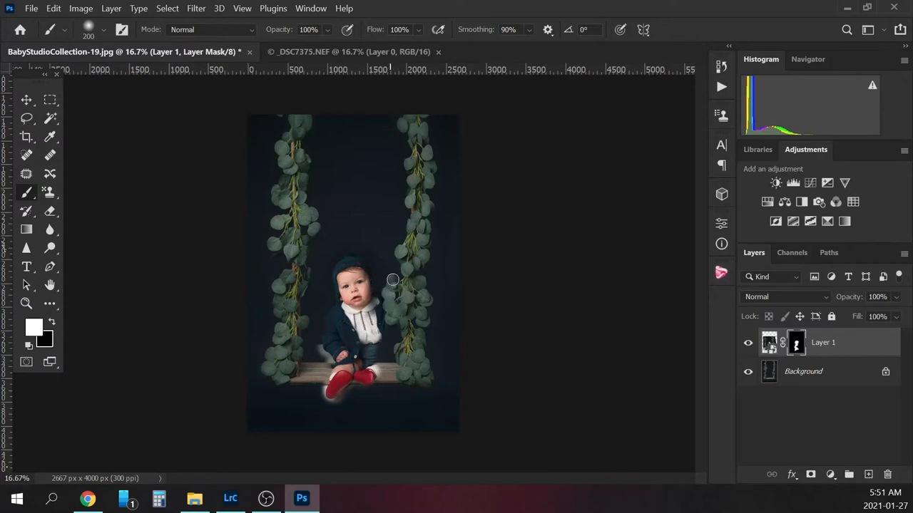
mouse_move(391, 324)
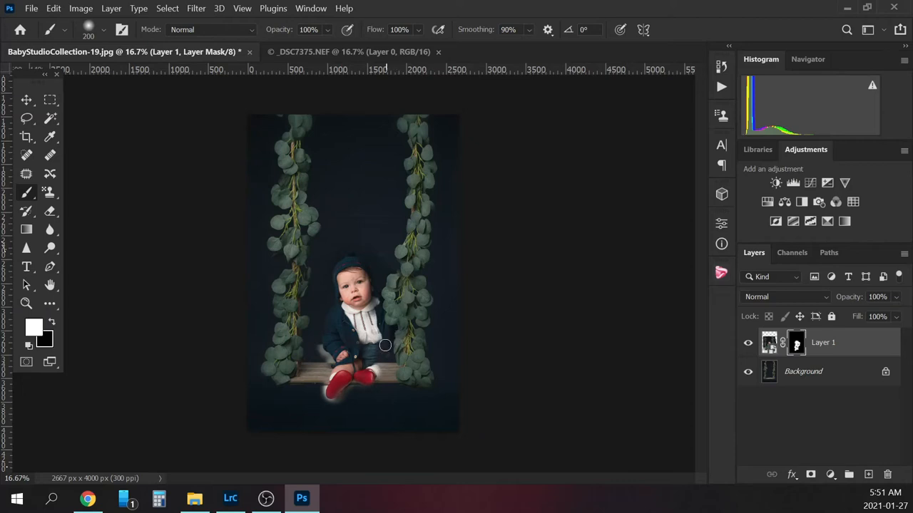
mouse_move(403, 360)
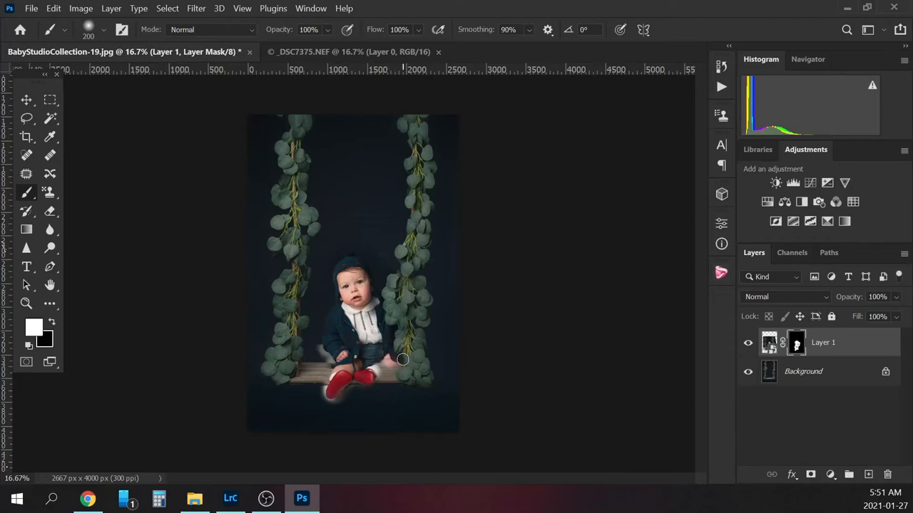
mouse_move(402, 374)
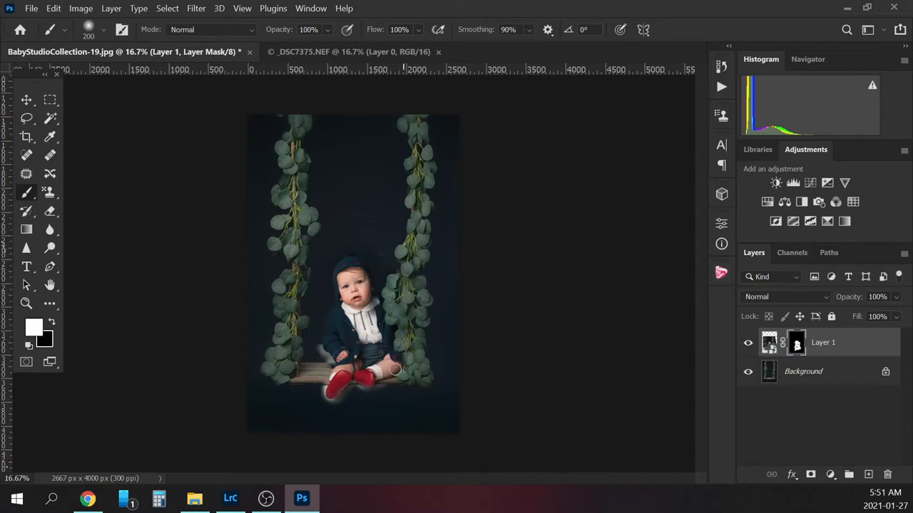
mouse_move(405, 325)
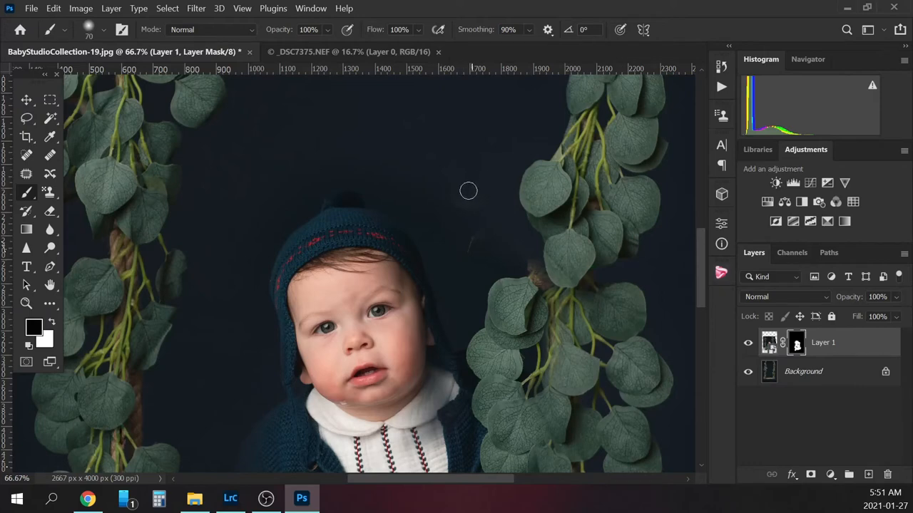
mouse_move(464, 203)
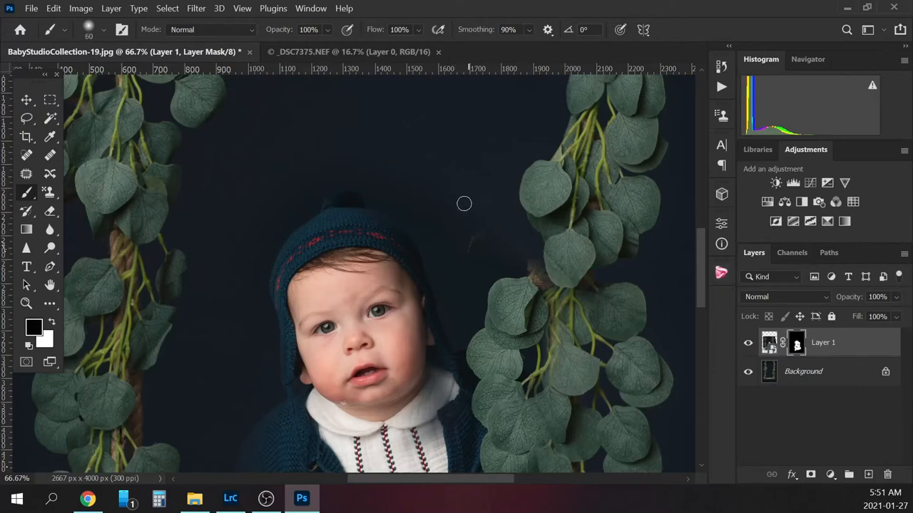
mouse_move(499, 196)
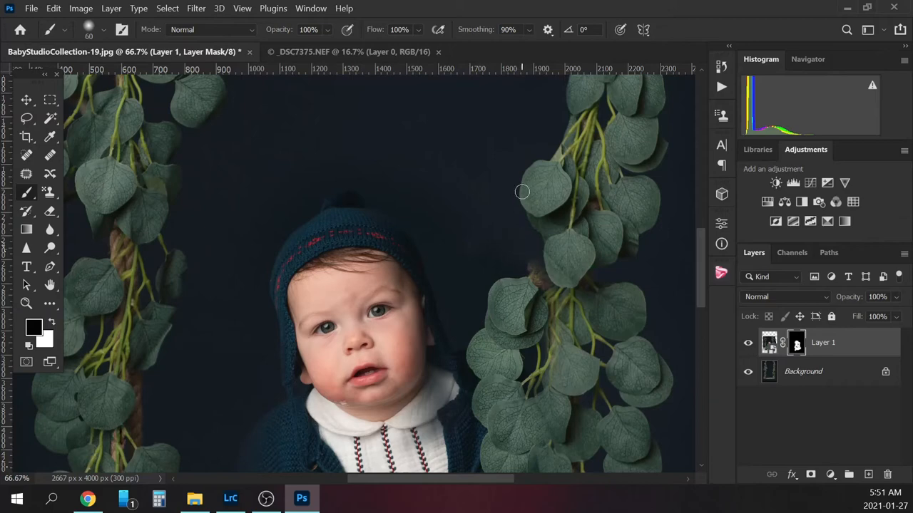
mouse_move(550, 219)
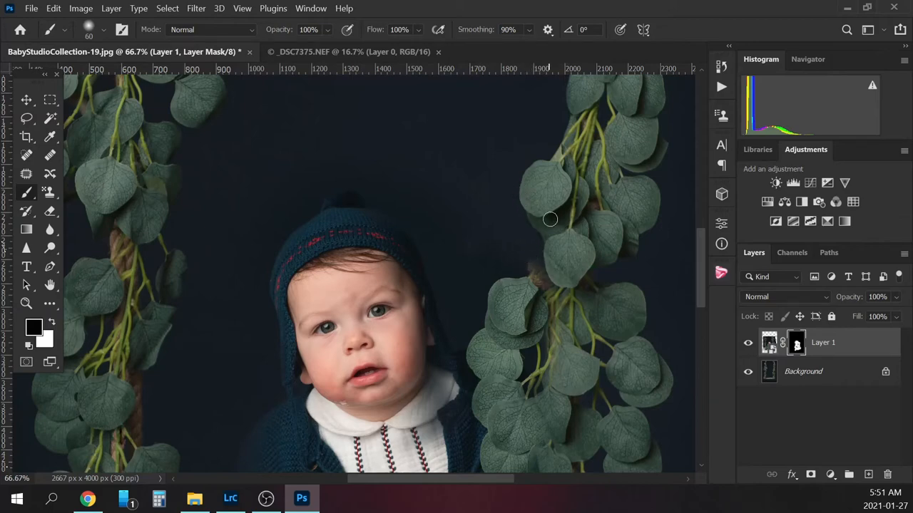
mouse_move(526, 247)
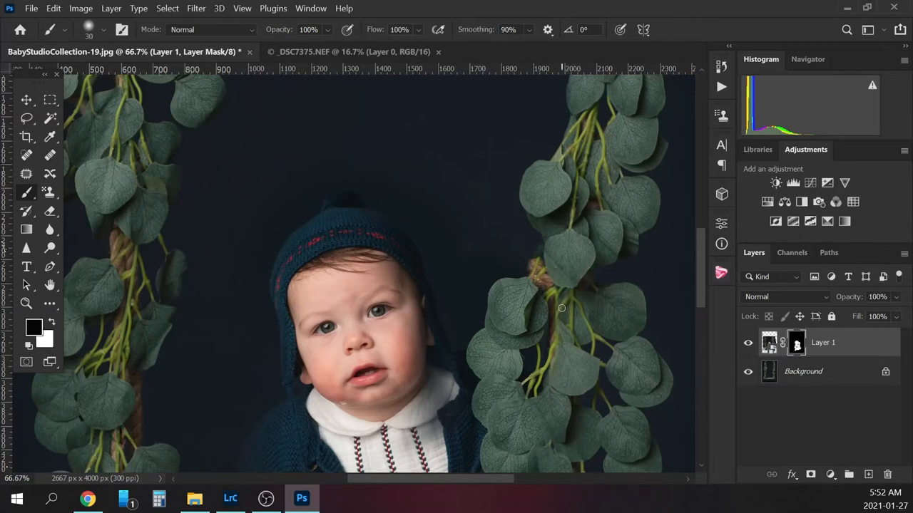
- Zoom in and paint black on the mask to fade the pale halo along the red shoe
scroll(down, 3)
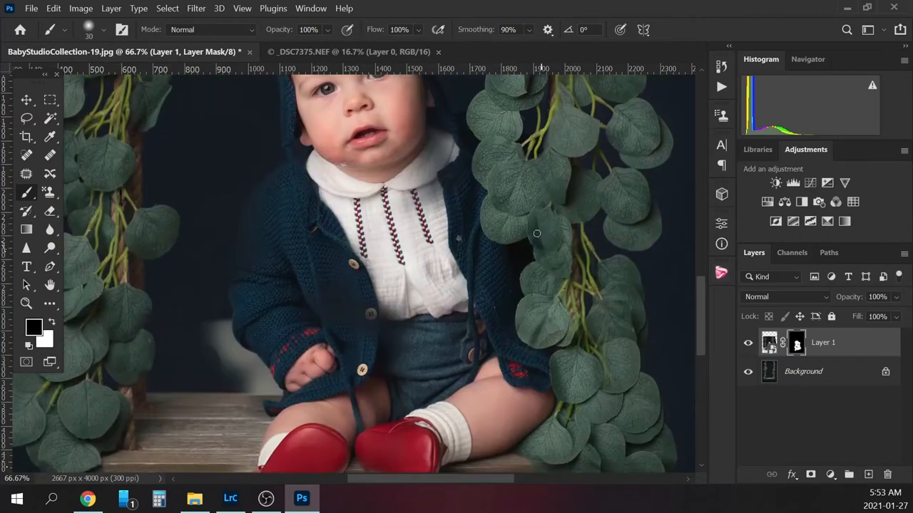
scroll(down, 3)
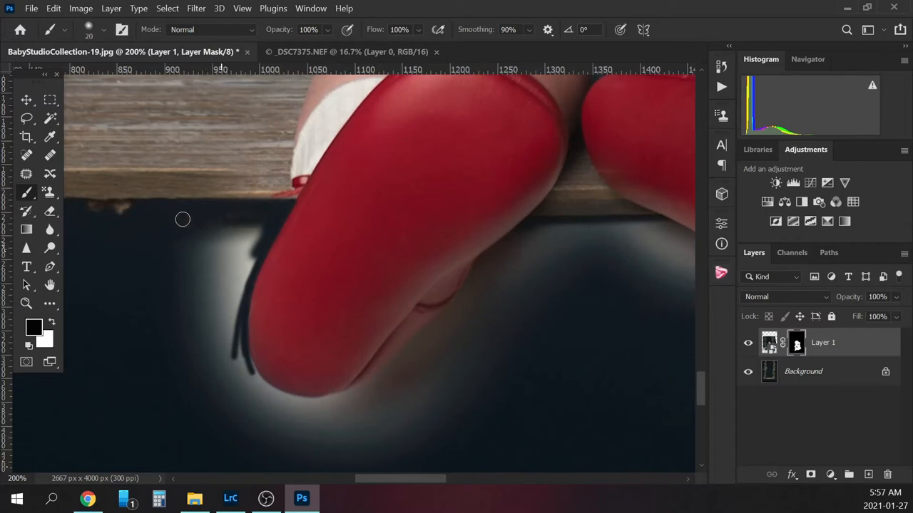
mouse_move(259, 214)
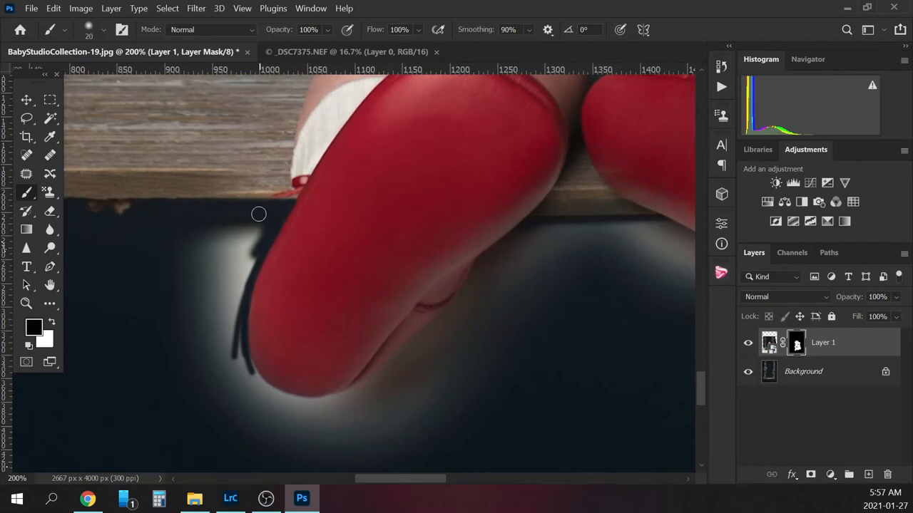
mouse_move(297, 212)
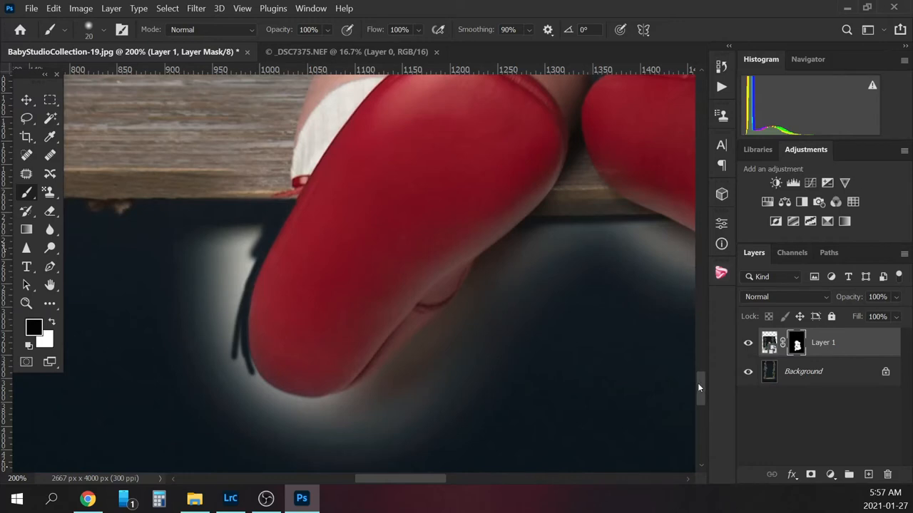
scroll(down, 3)
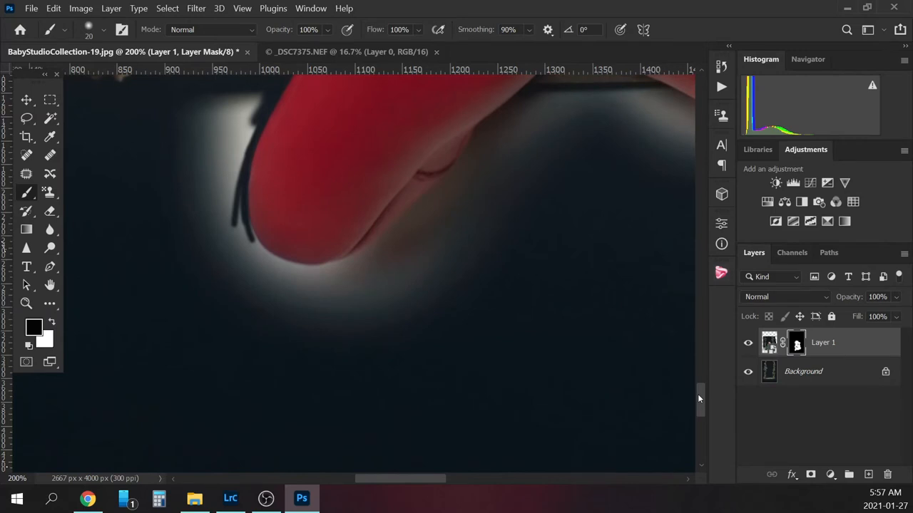
mouse_move(175, 102)
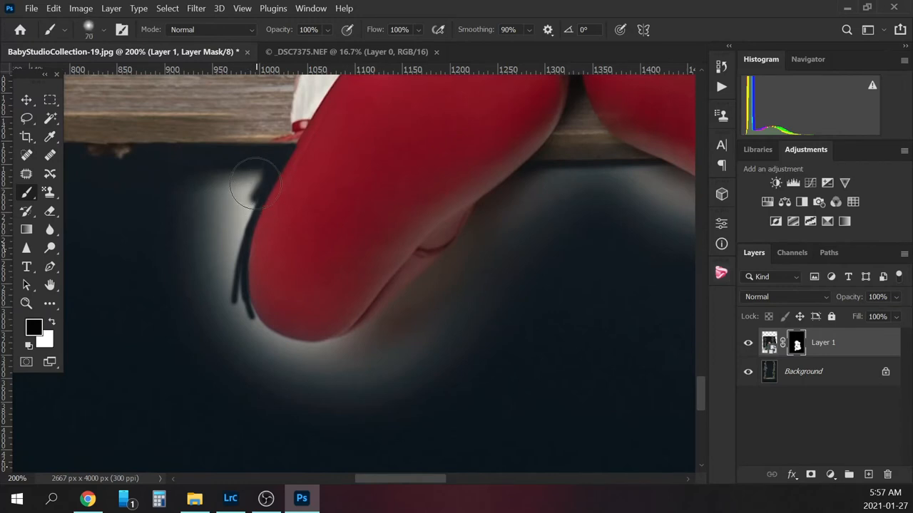
mouse_move(254, 177)
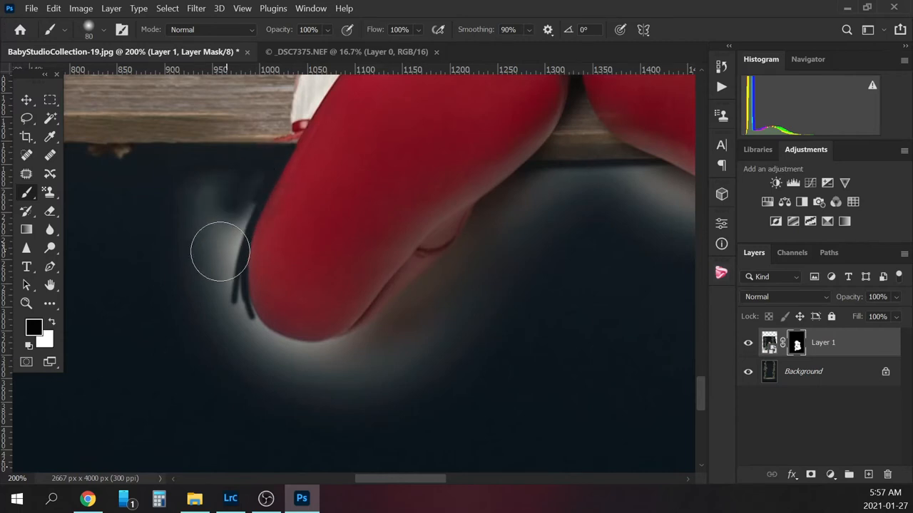
drag(221, 251, 235, 383)
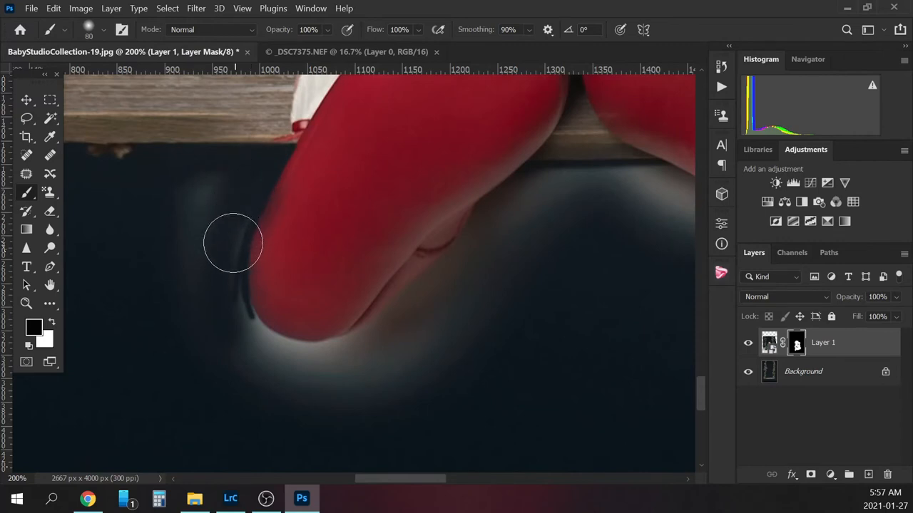
drag(233, 242, 326, 171)
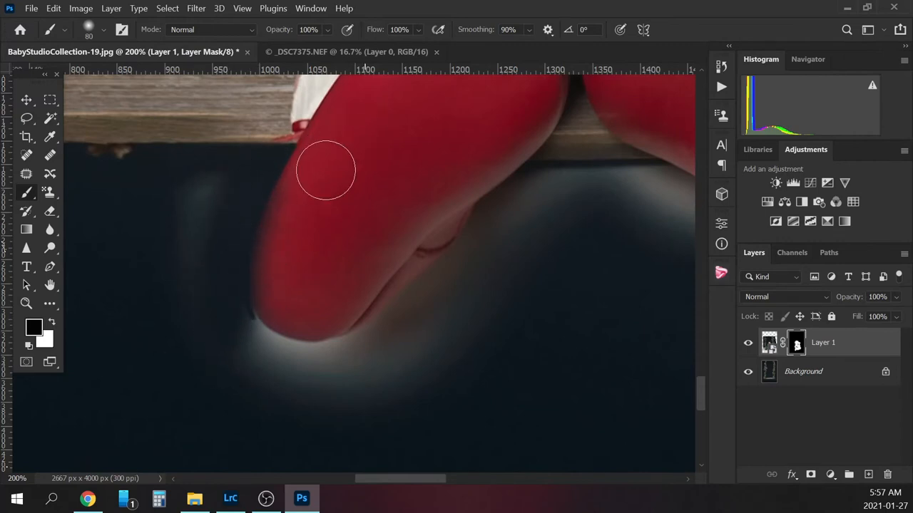
mouse_move(290, 217)
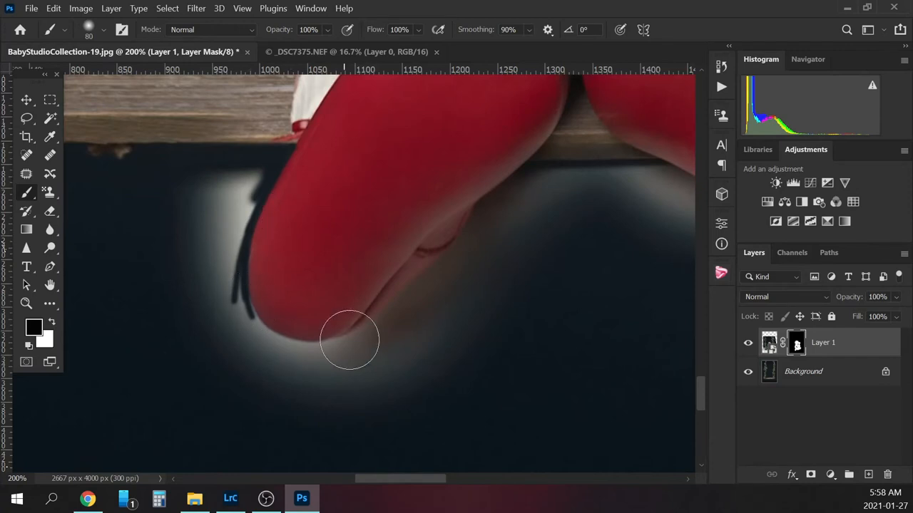
mouse_move(474, 331)
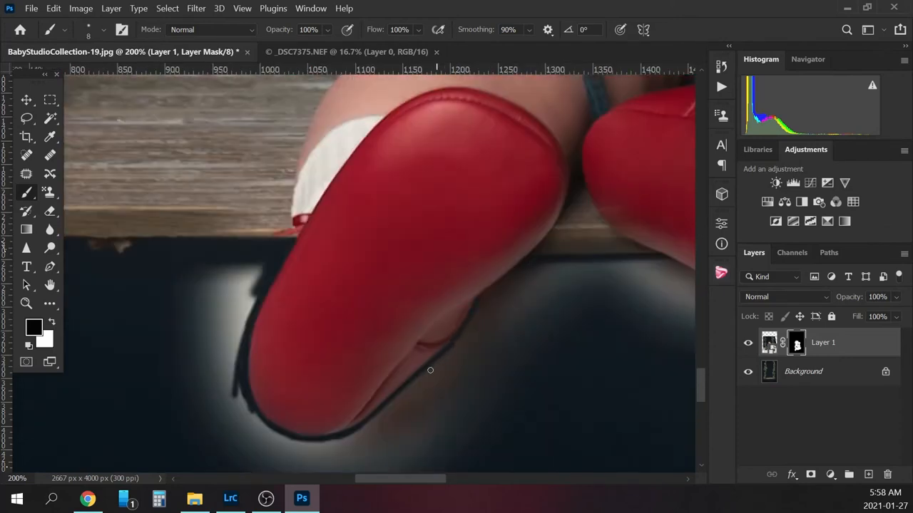
mouse_move(528, 258)
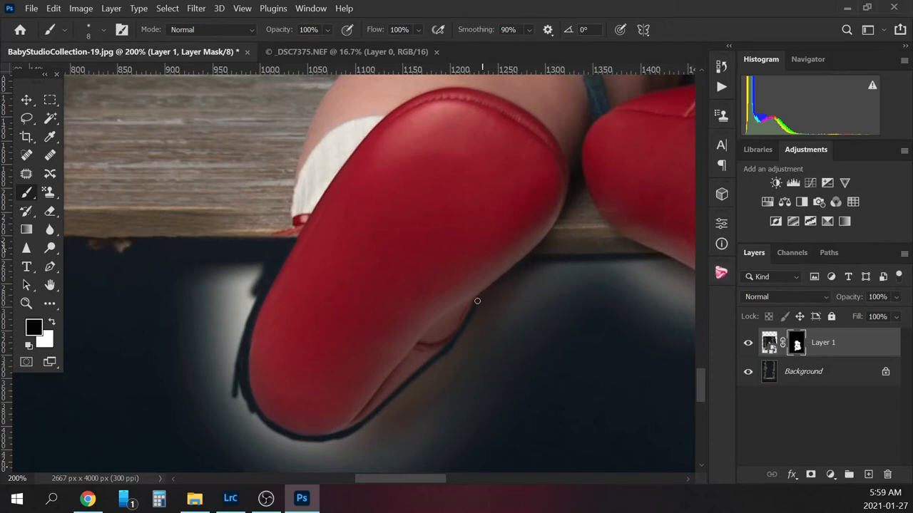
mouse_move(467, 308)
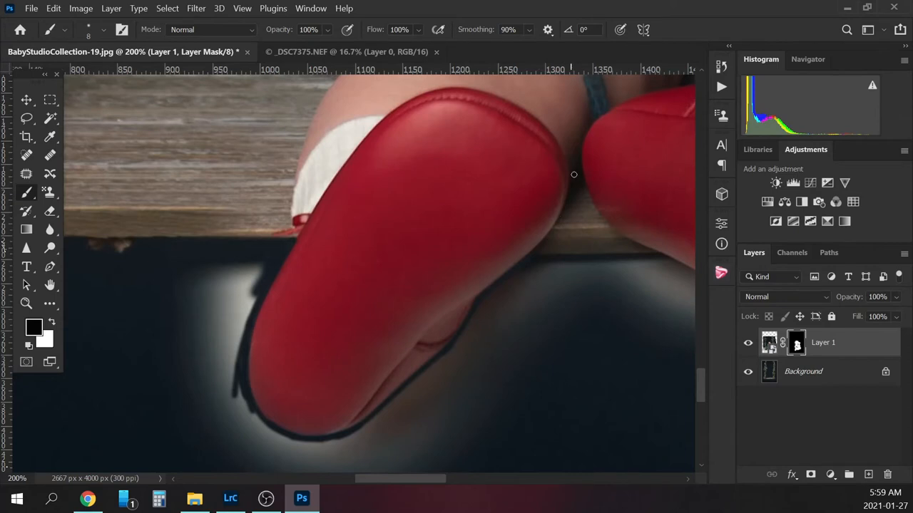
mouse_move(535, 258)
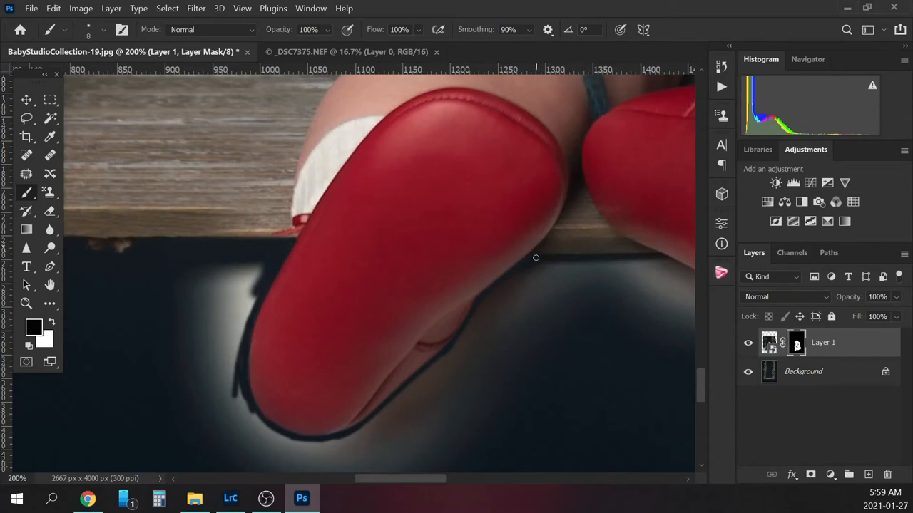
mouse_move(590, 258)
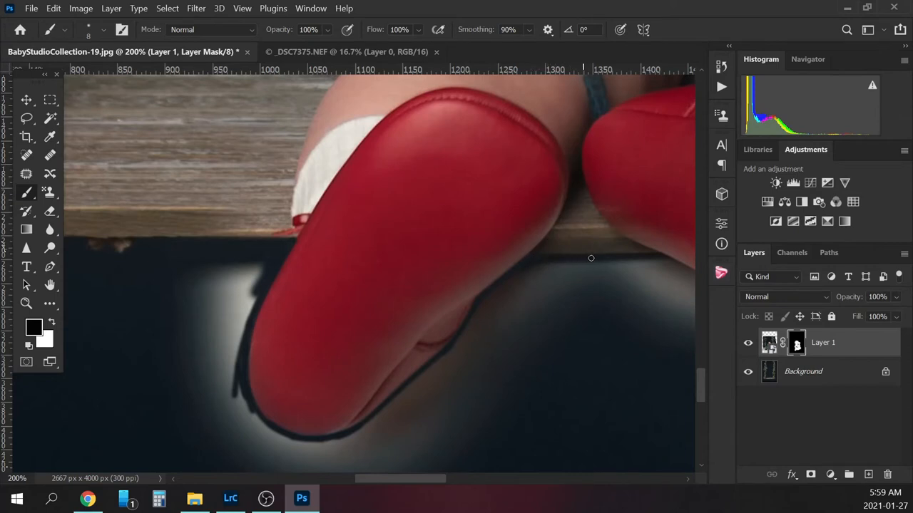
mouse_move(659, 254)
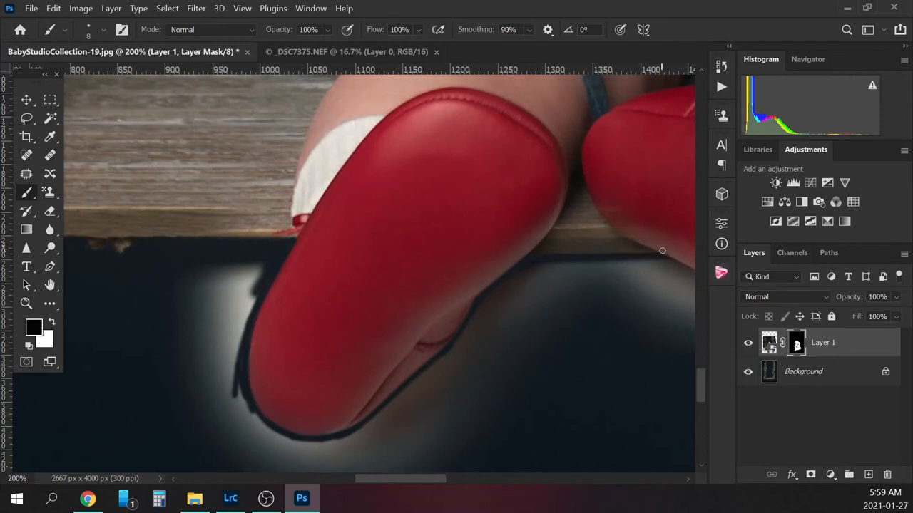
mouse_move(698, 379)
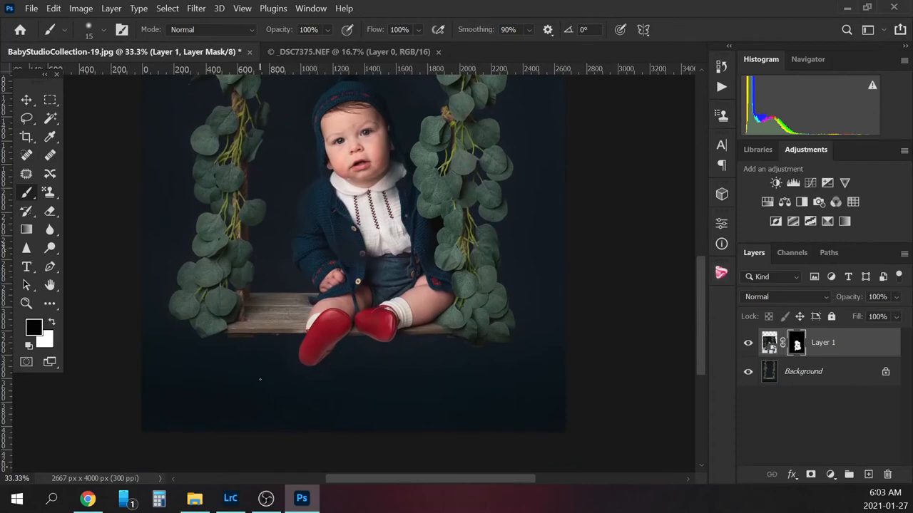
mouse_move(813, 335)
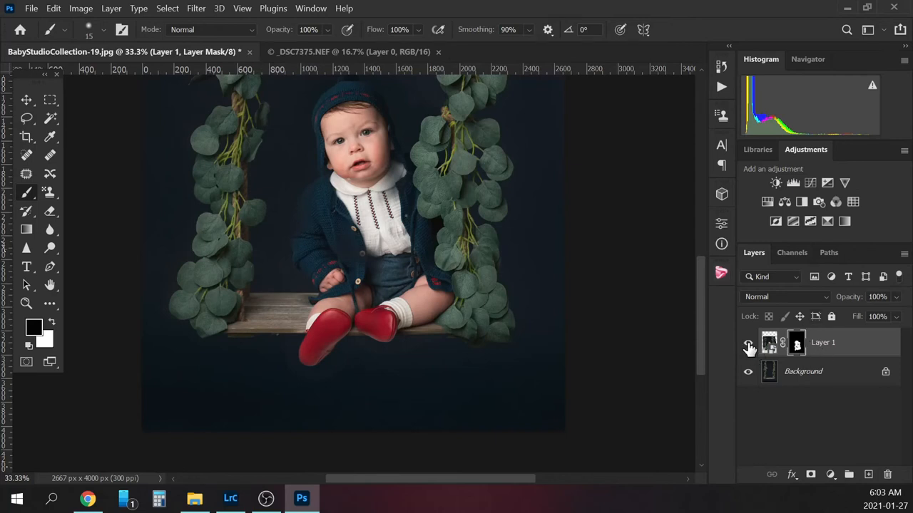
mouse_move(749, 343)
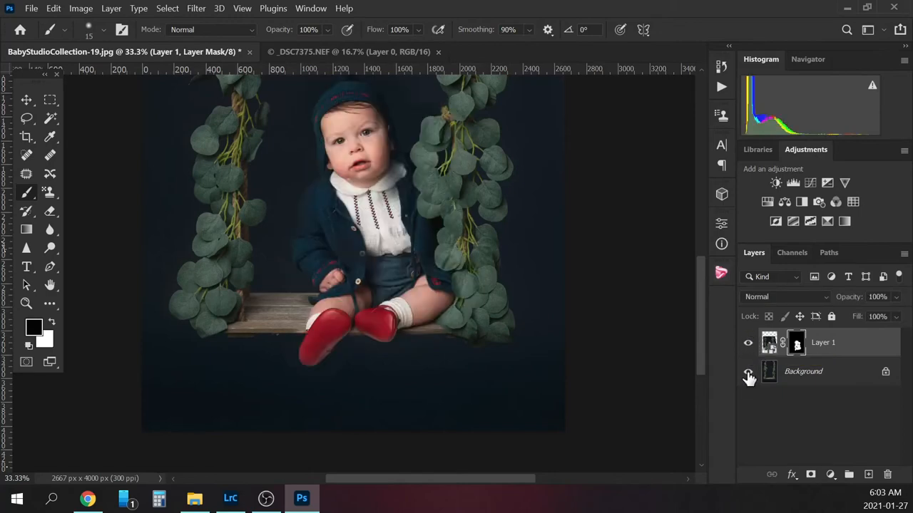
click(748, 371)
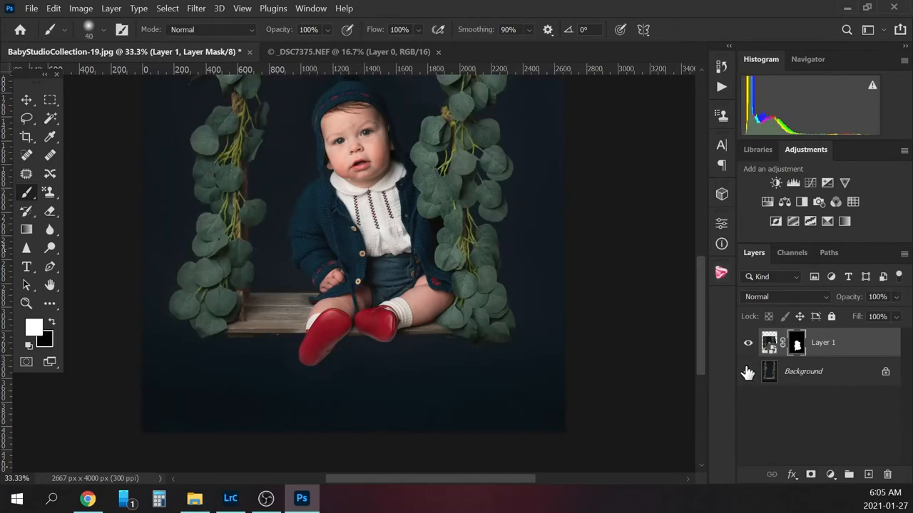
click(749, 371)
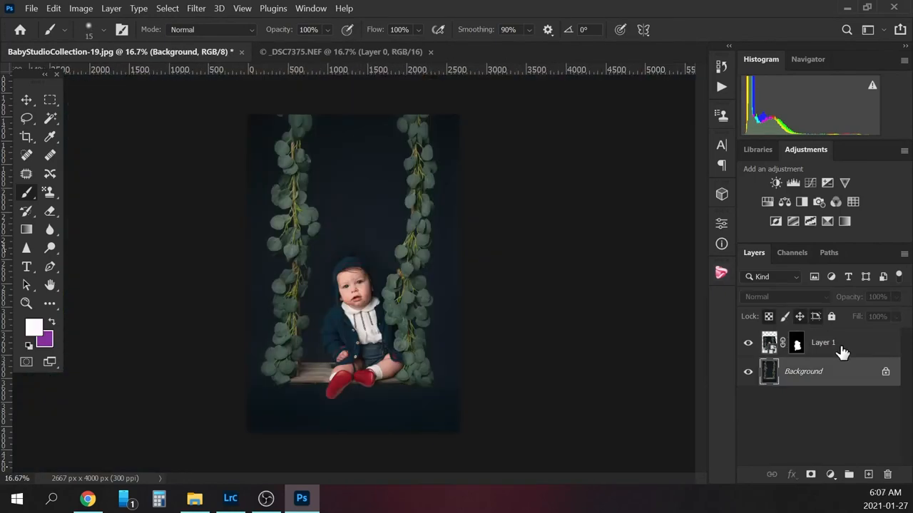
- Stamp the visible layers into a merged Layer 2 on top and choose the Patch tool
click(823, 343)
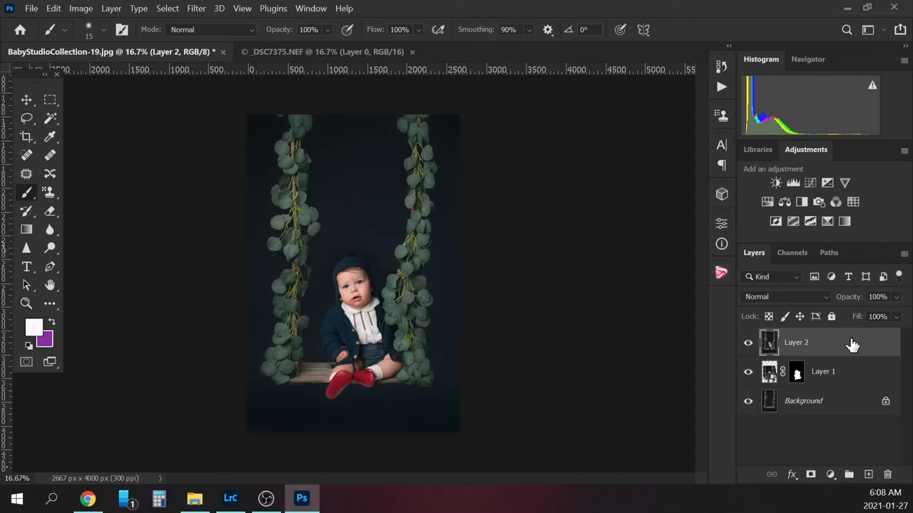
mouse_move(813, 343)
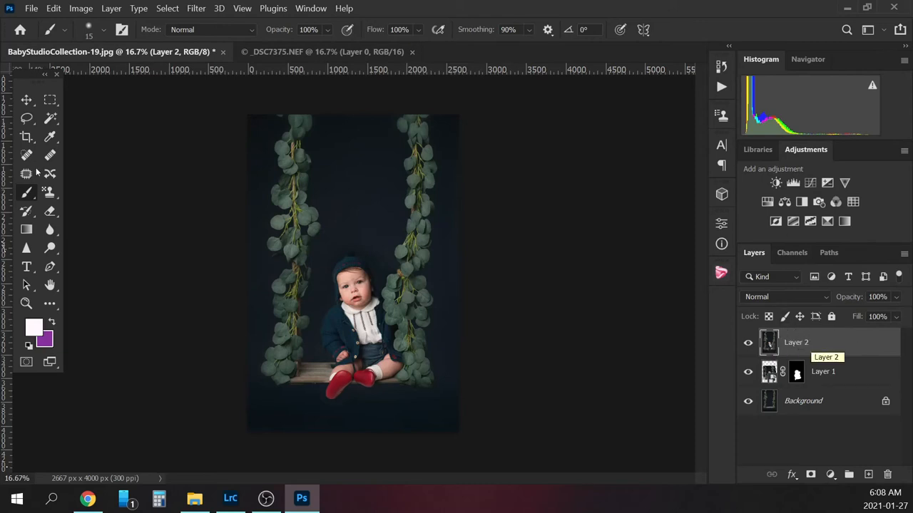
click(27, 173)
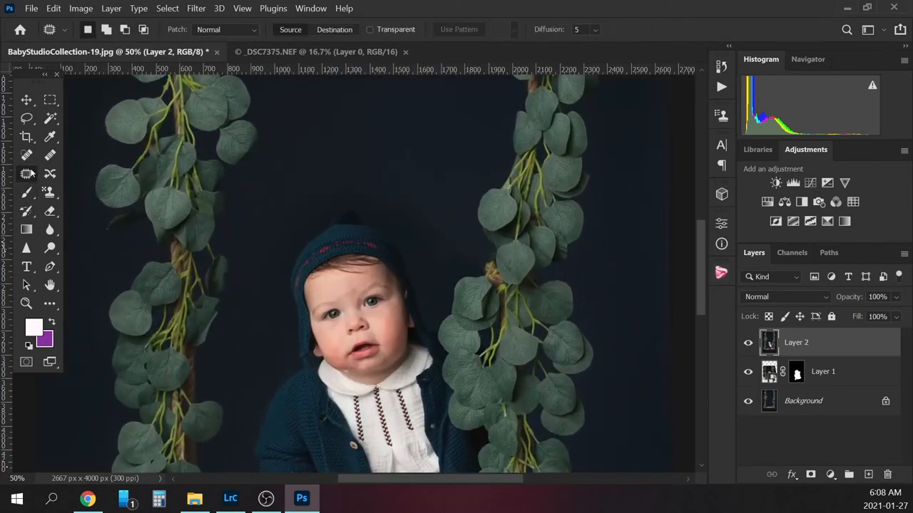
mouse_move(26, 174)
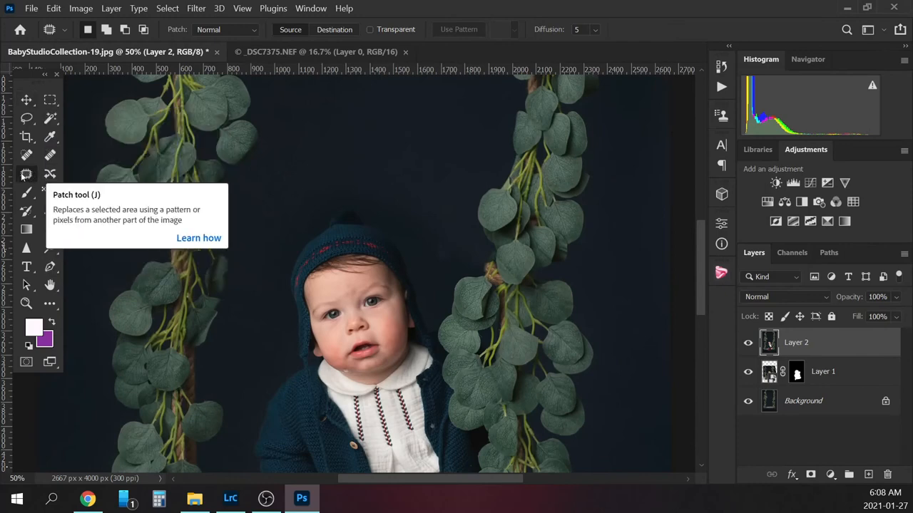
mouse_move(29, 179)
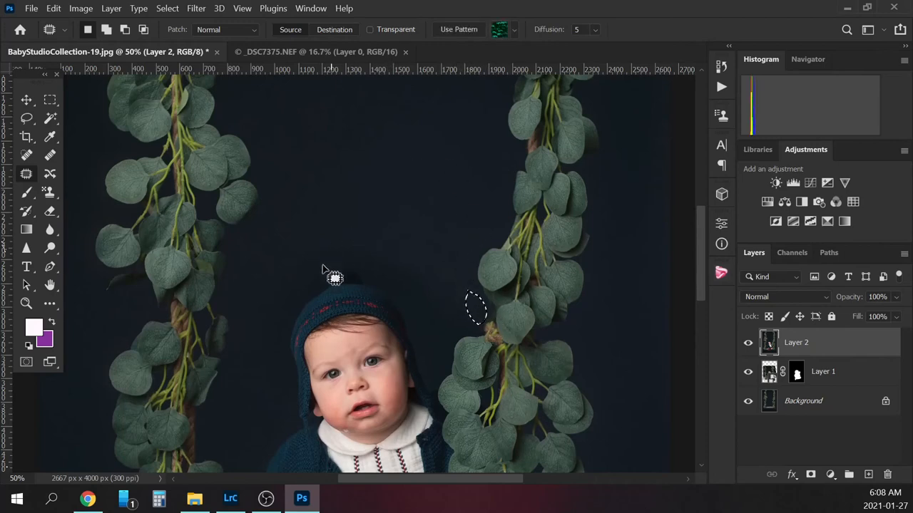
- Patch blemishes in the dark backdrop below the swing and beneath the shoes on Layer 2
scroll(down, 3)
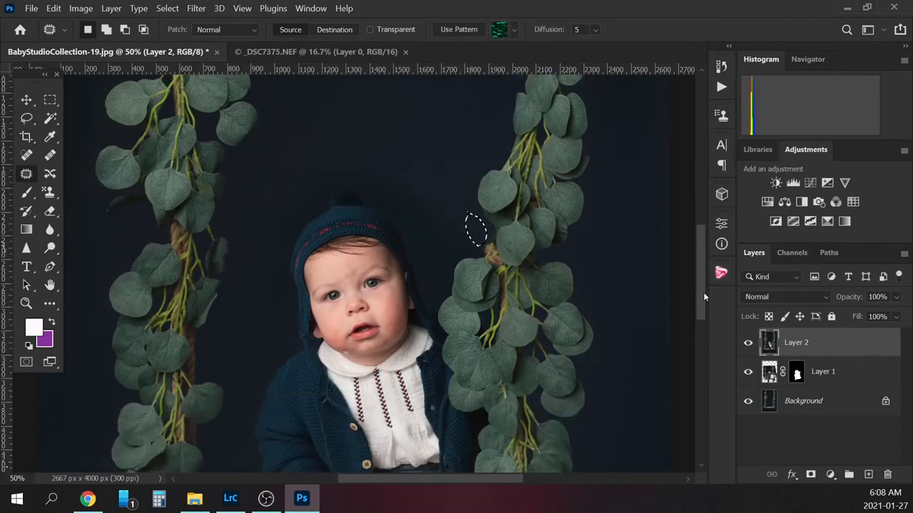
scroll(down, 3)
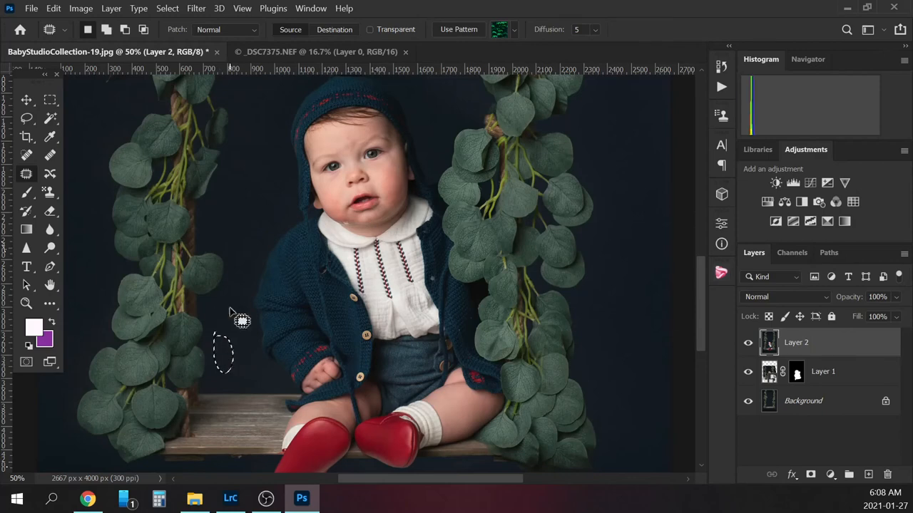
scroll(down, 3)
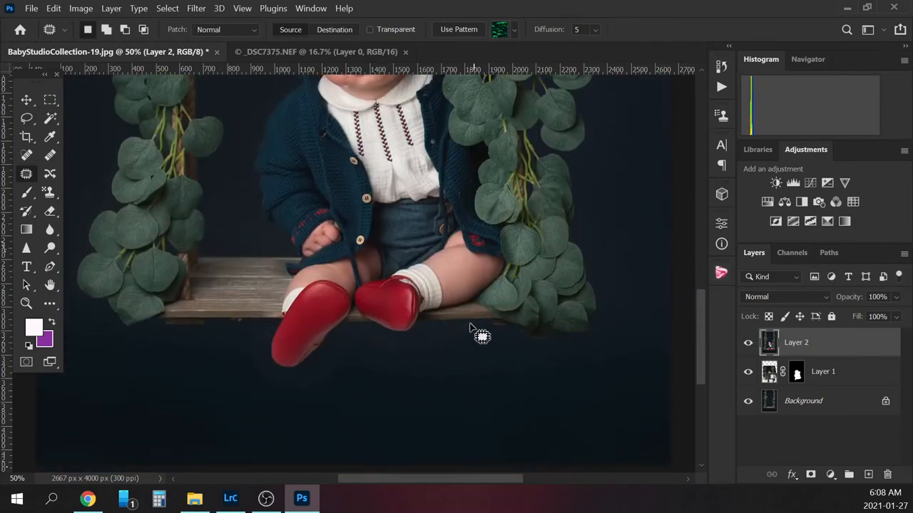
drag(478, 332, 371, 343)
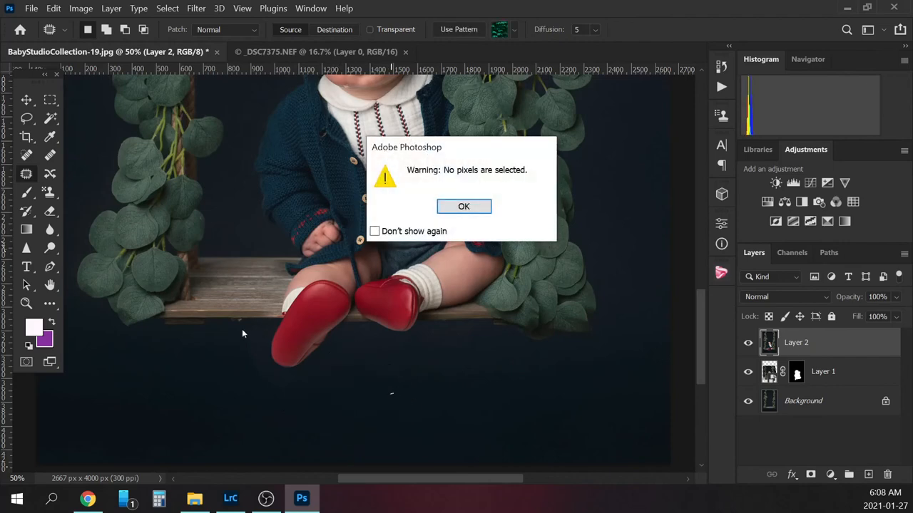
click(463, 206)
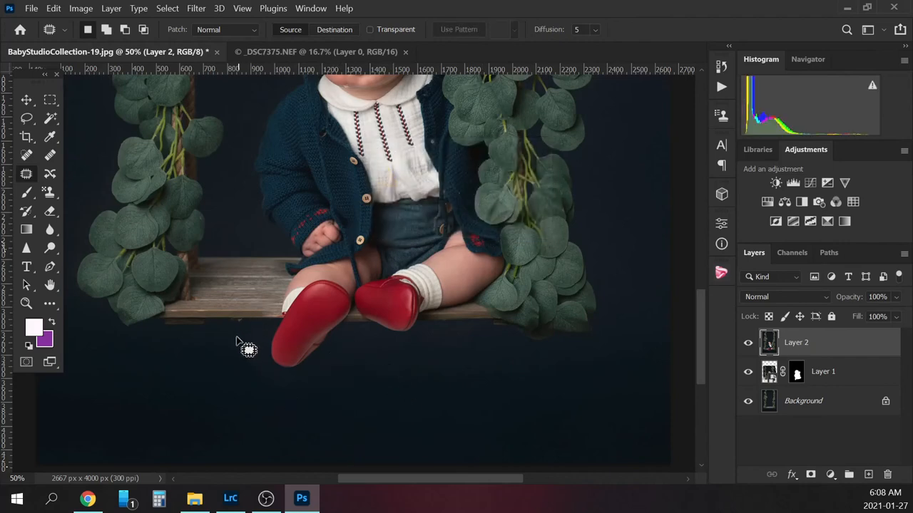
drag(239, 339, 278, 353)
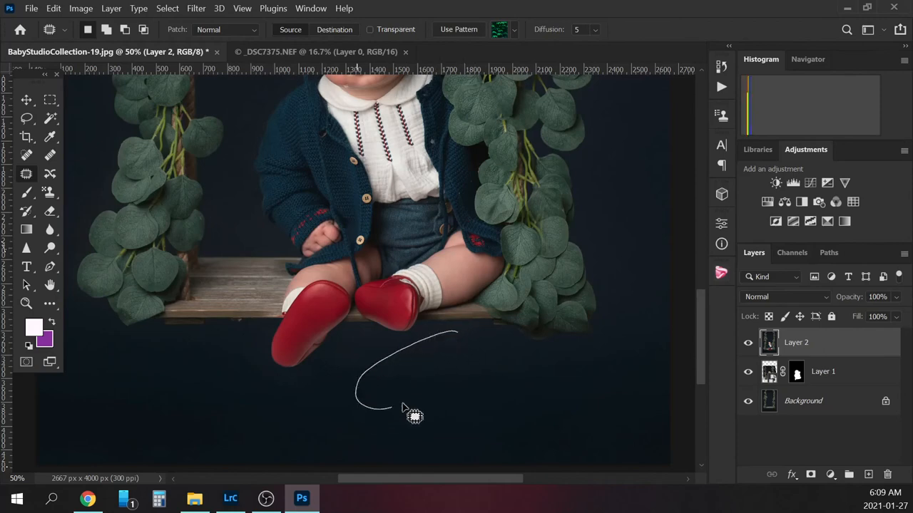
drag(385, 403, 499, 345)
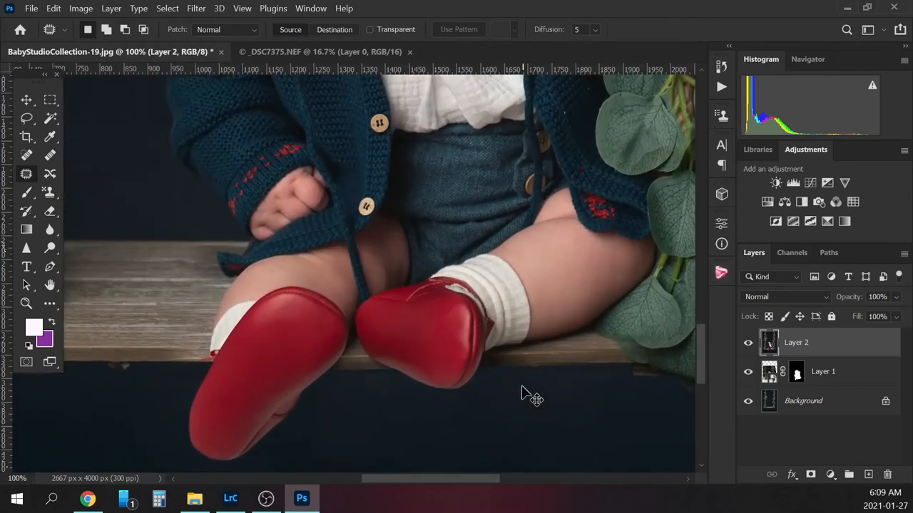
- Patch the dark smudges under the wooden swing seat's edge onto clean backdrop
scroll(down, 3)
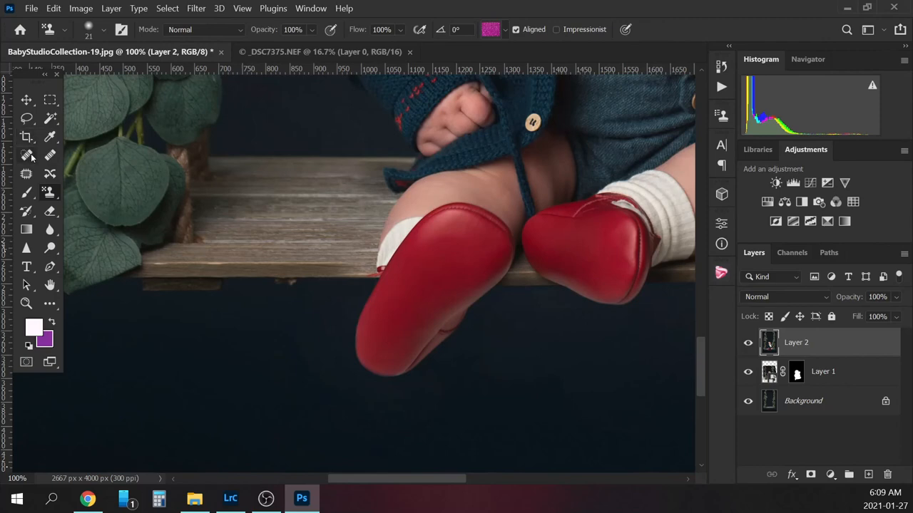
click(27, 155)
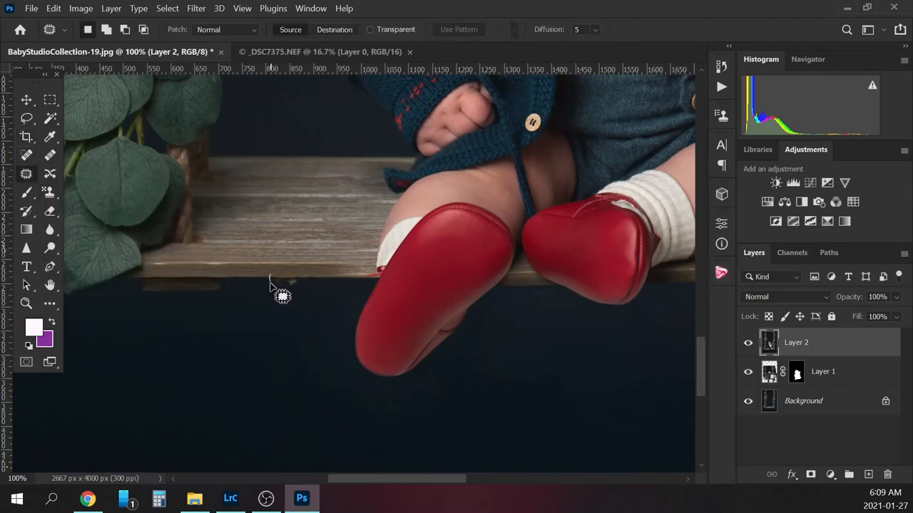
drag(269, 278, 299, 292)
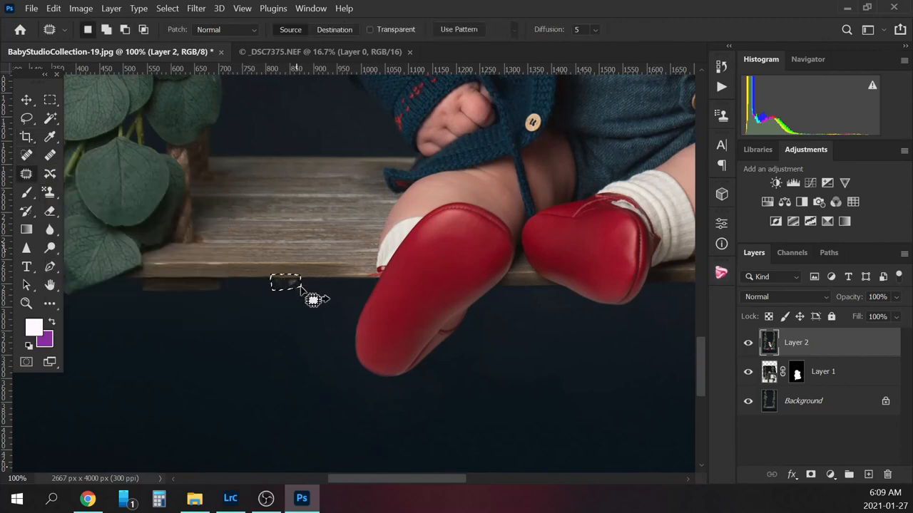
drag(300, 288, 335, 285)
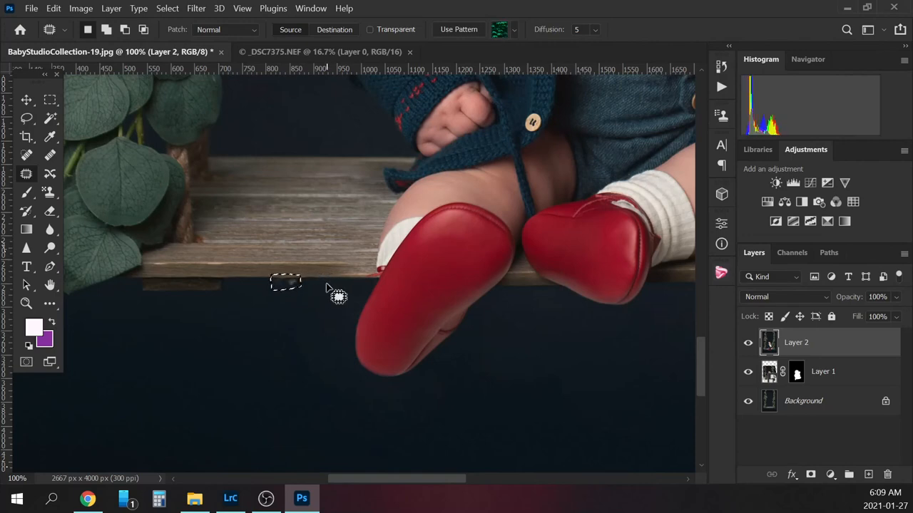
drag(303, 281, 335, 292)
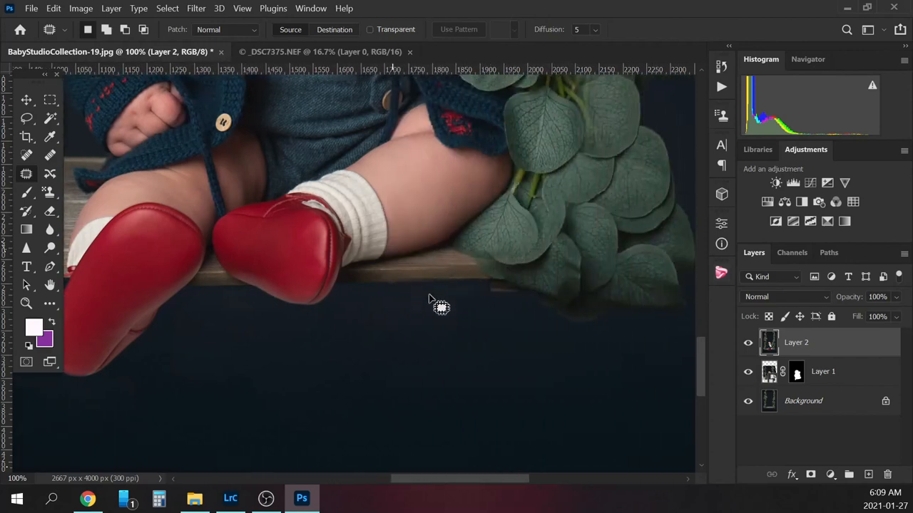
mouse_move(400, 360)
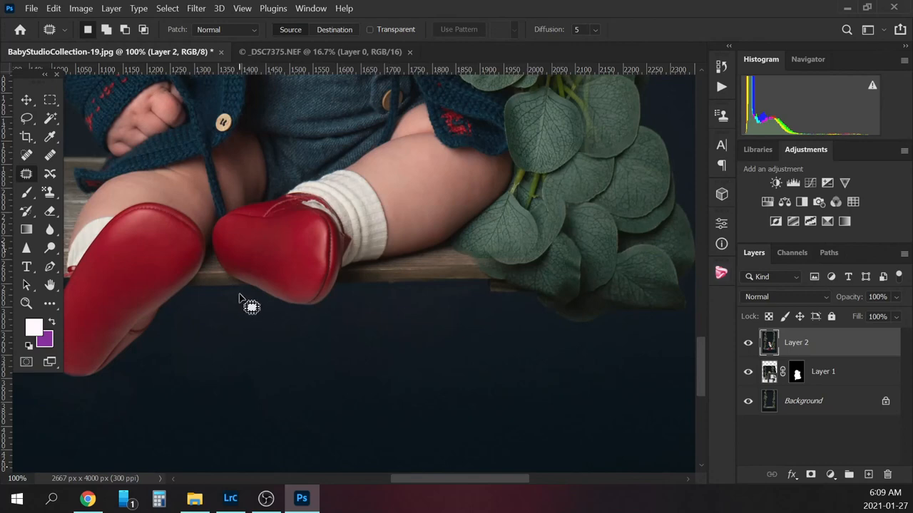
mouse_move(467, 319)
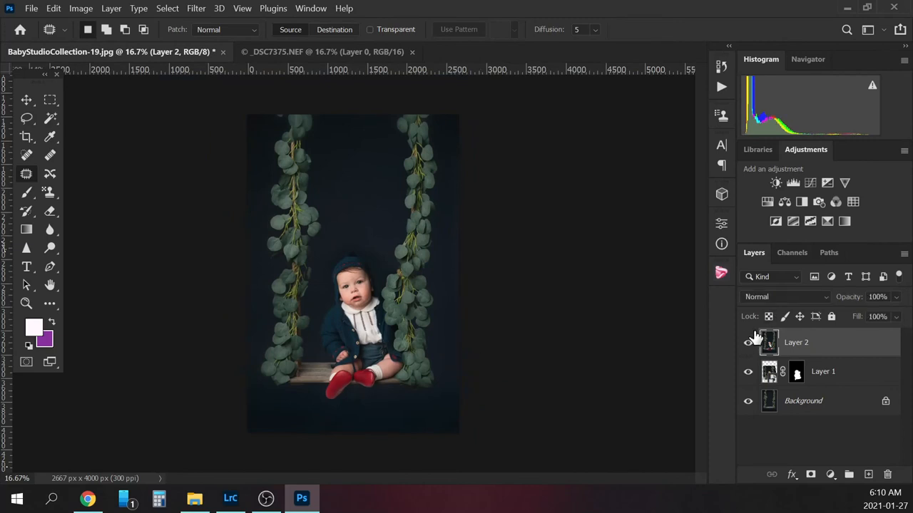
mouse_move(748, 343)
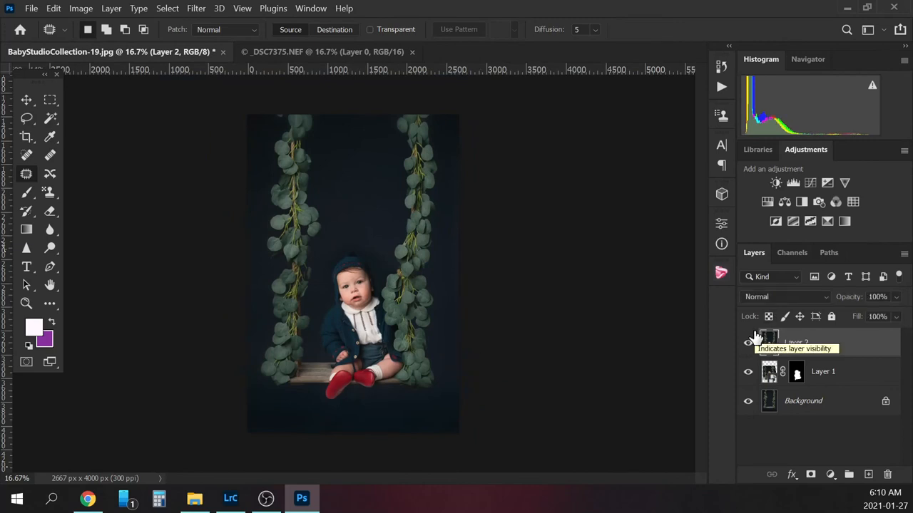